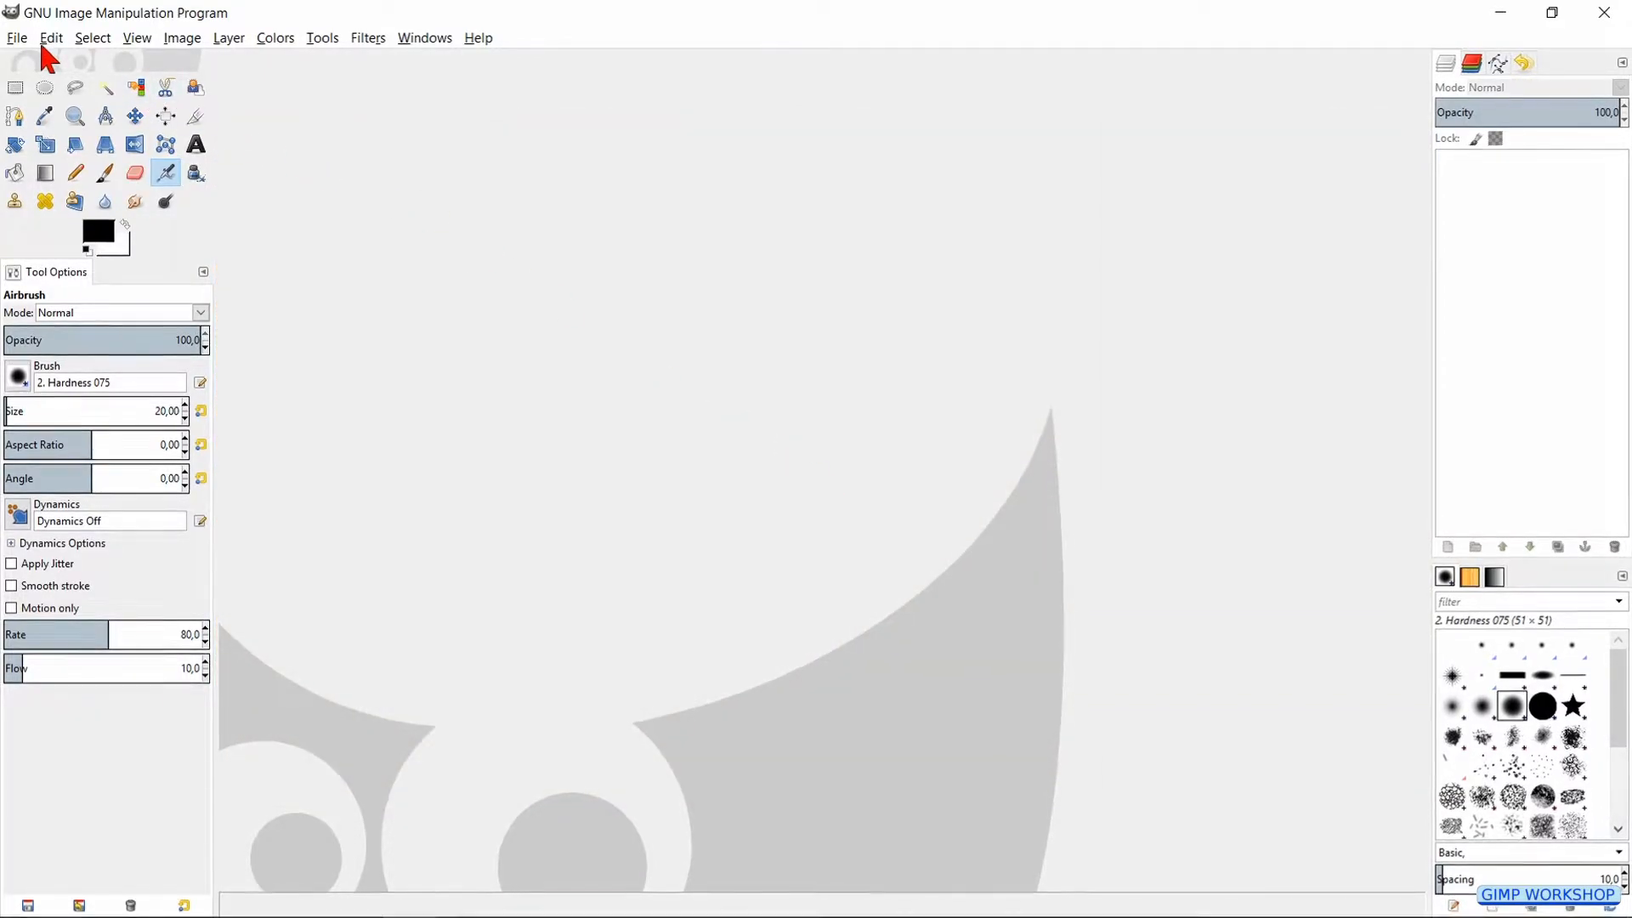
Step: Open buttons-628819.jpg from the high pass sharpening tutorial folder
click(14, 38)
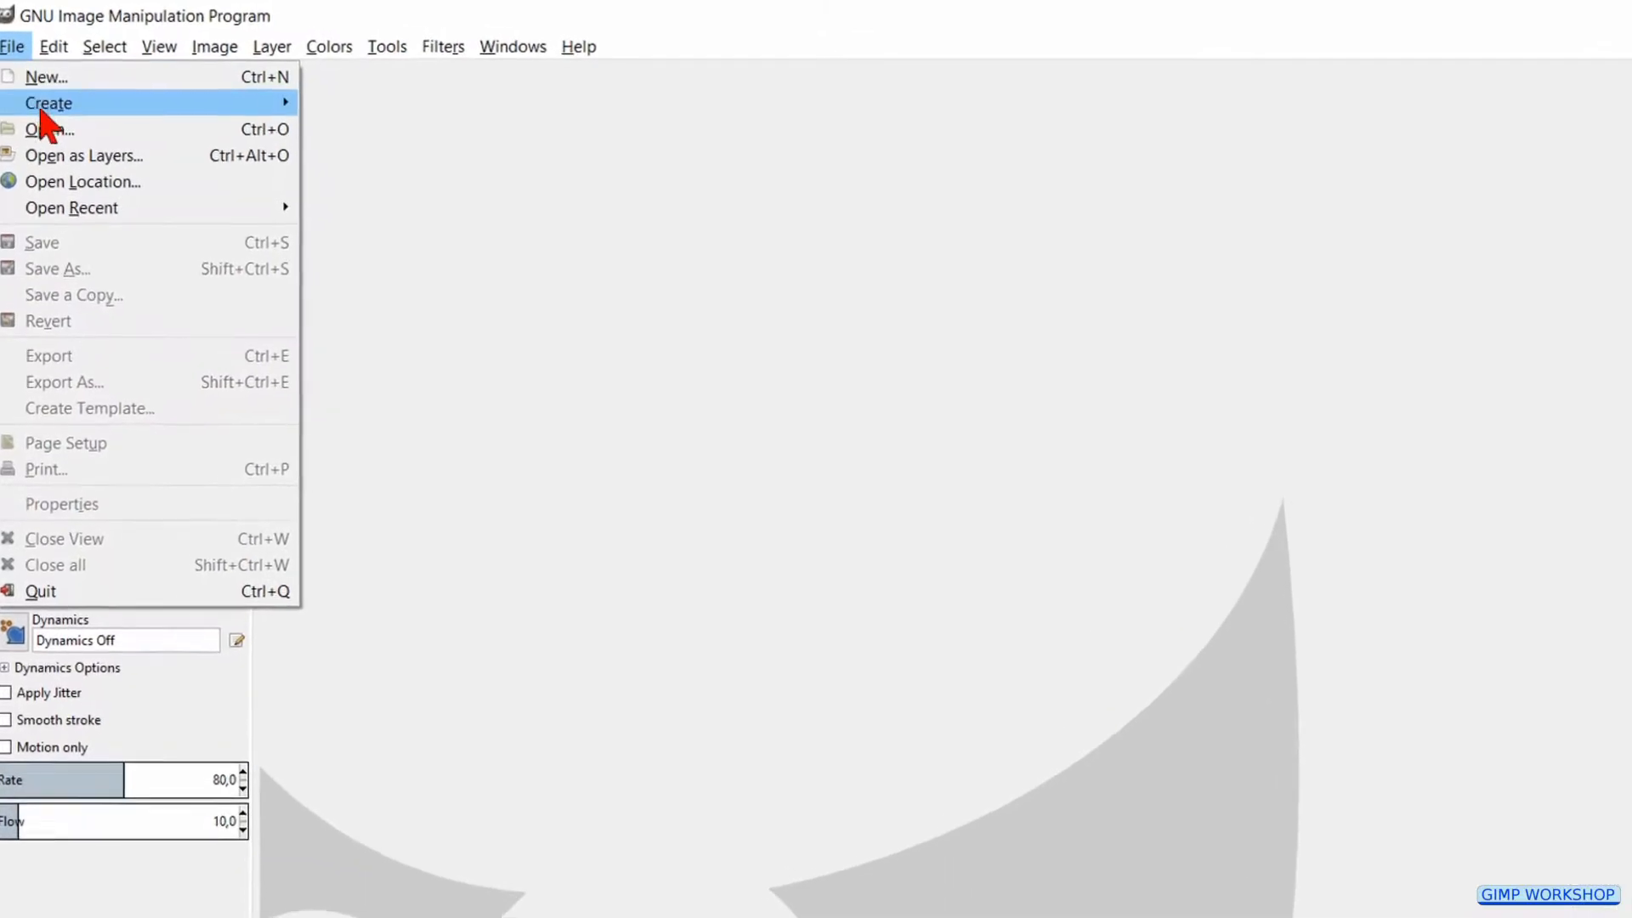
click(49, 130)
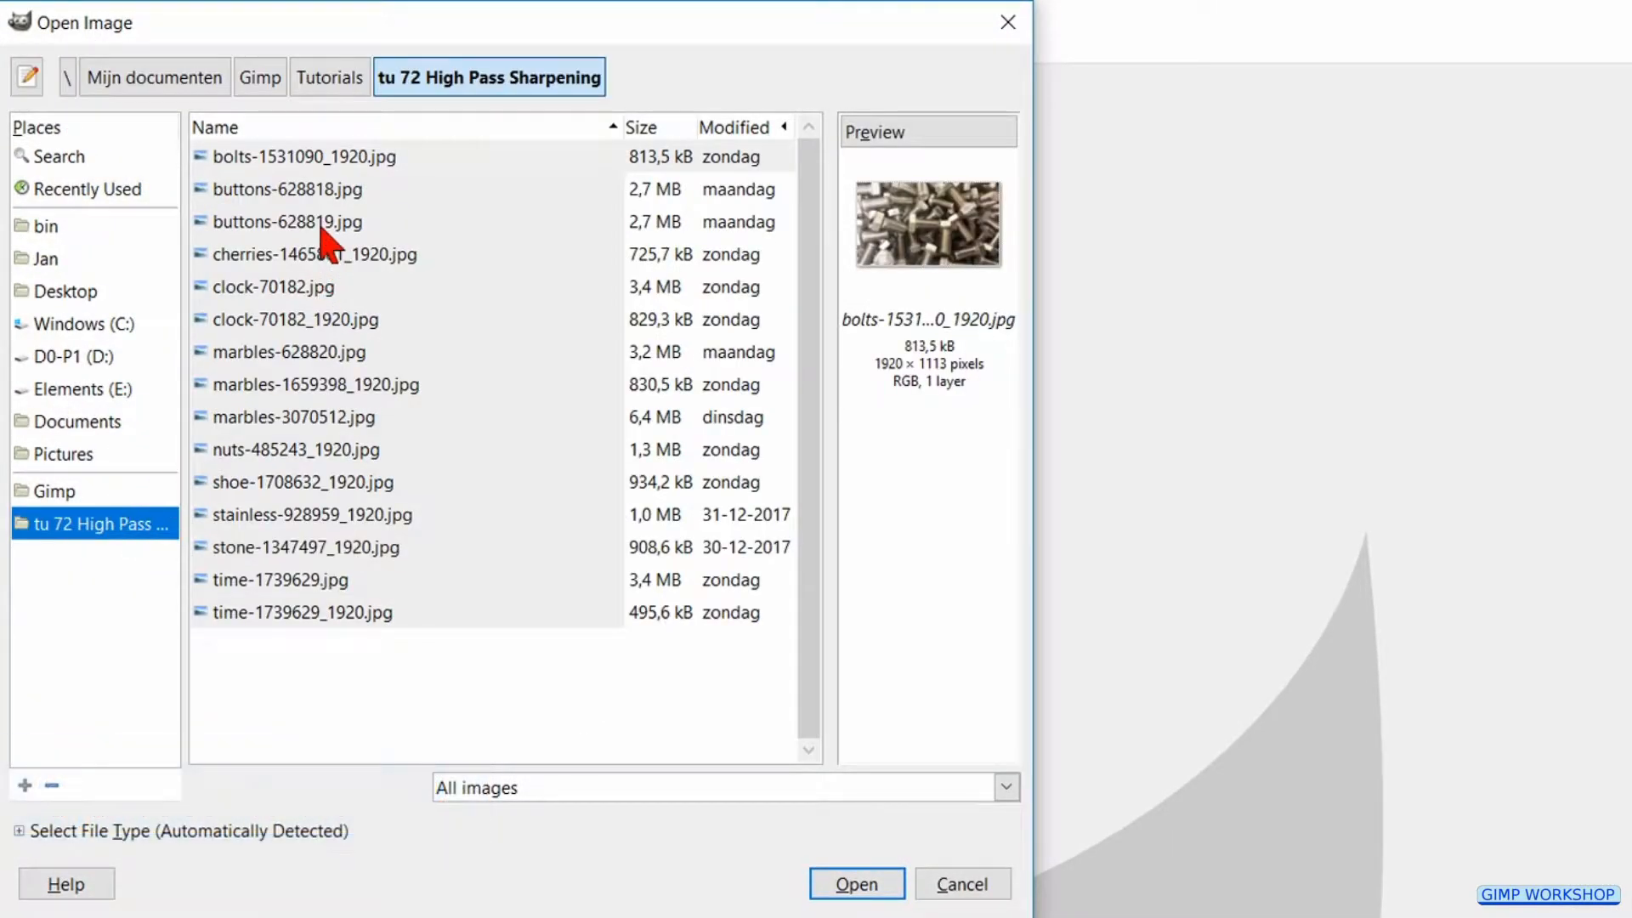
click(286, 222)
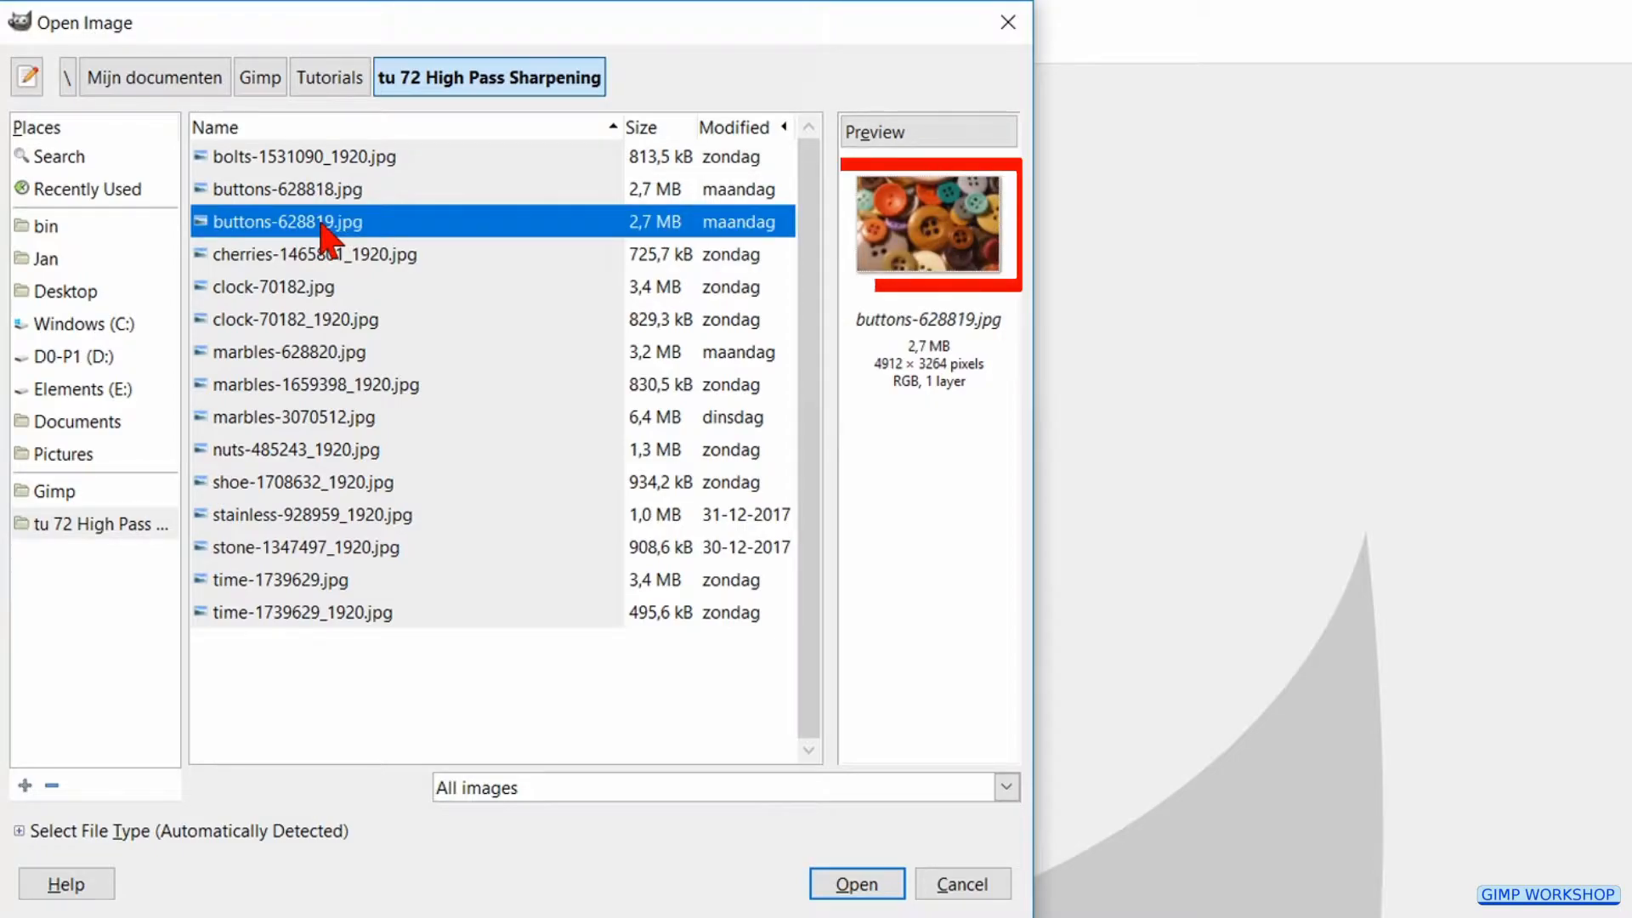
click(857, 884)
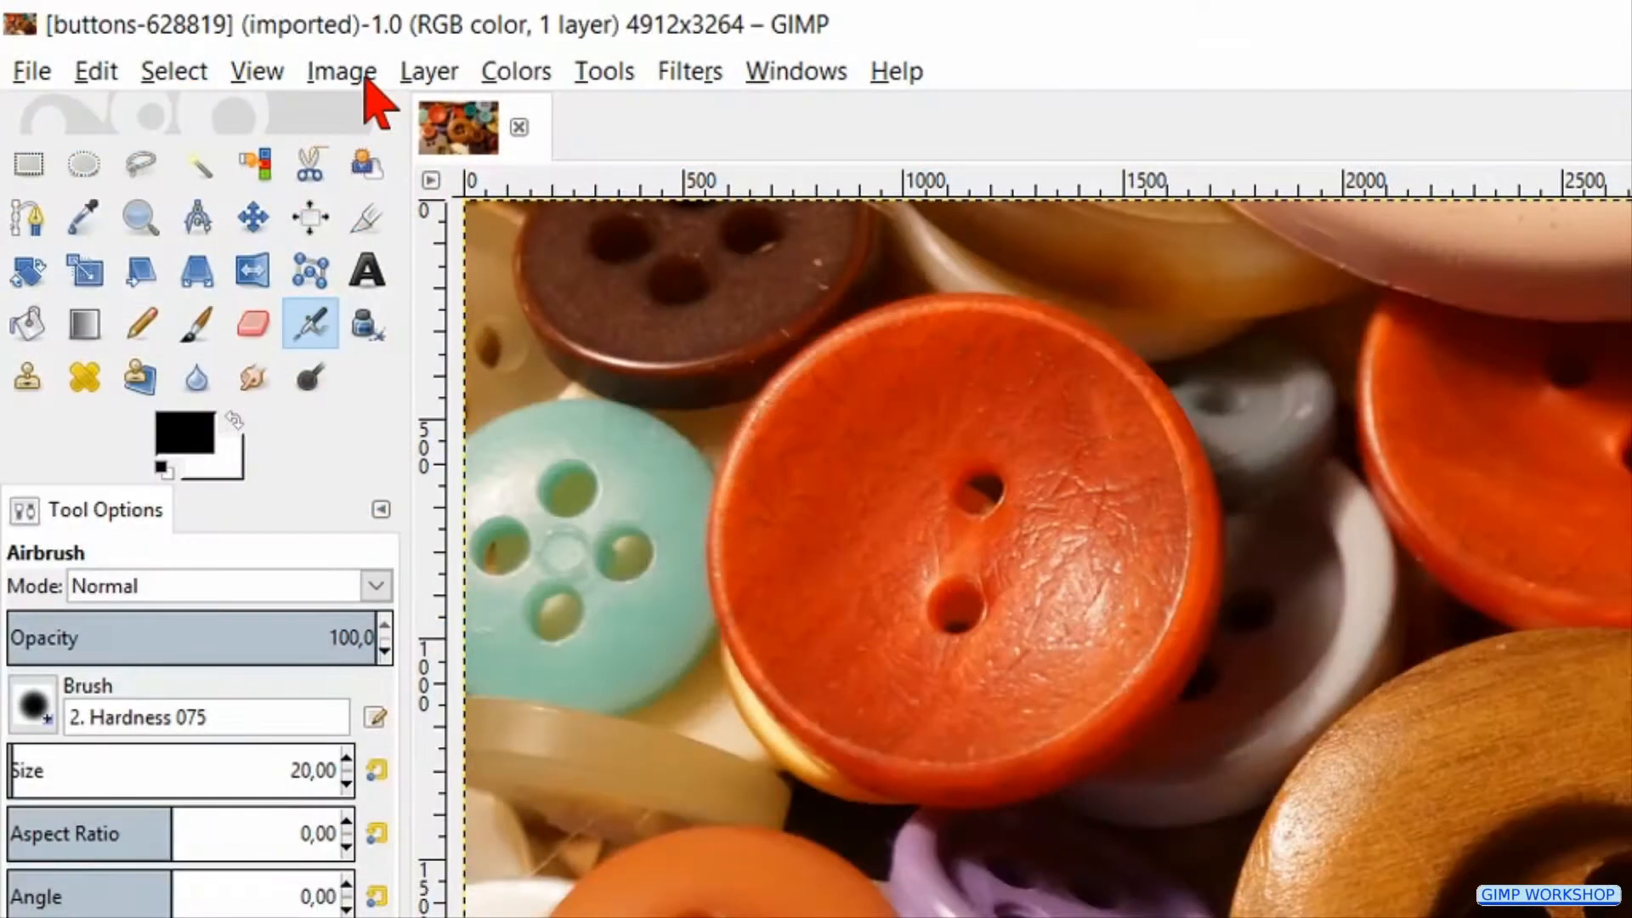
click(340, 71)
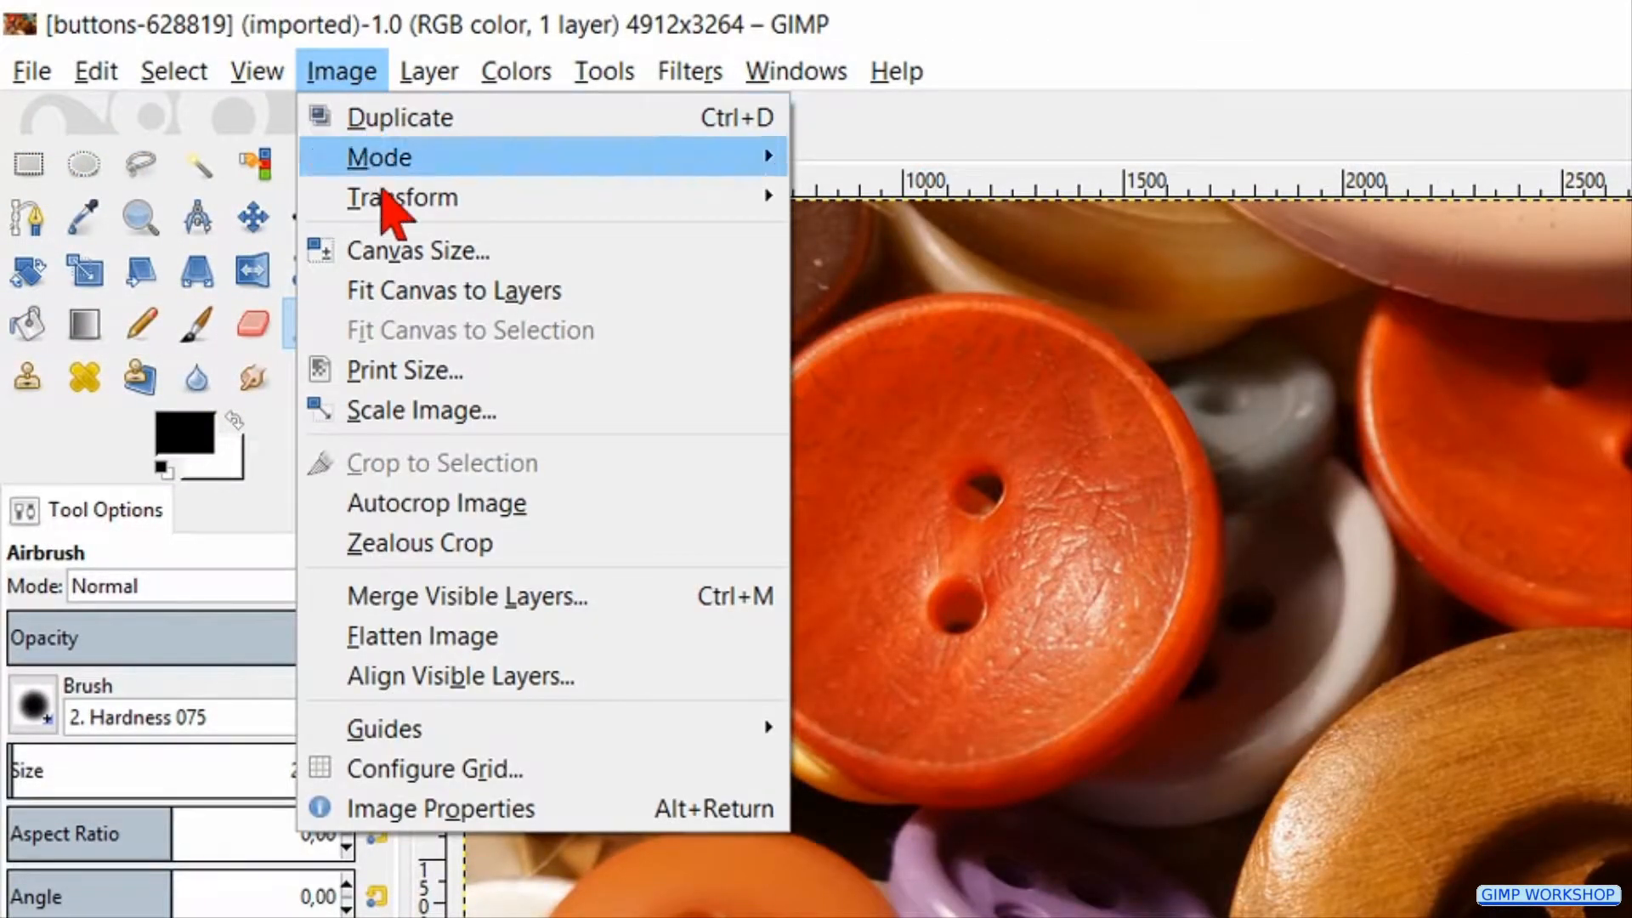
mouse_move(398, 808)
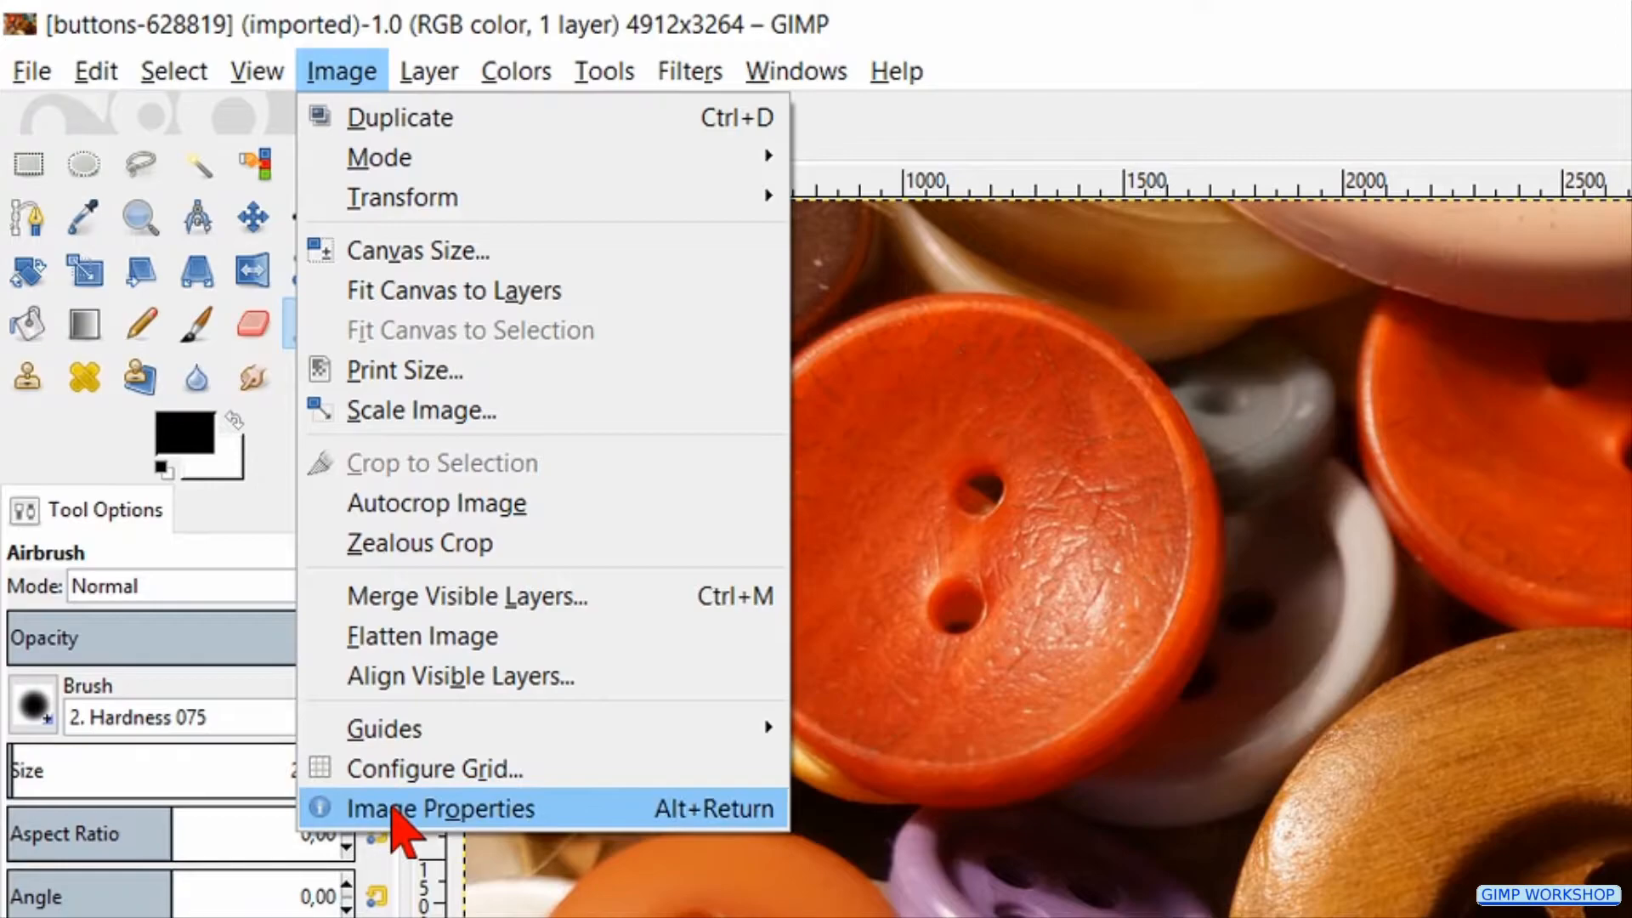
click(438, 808)
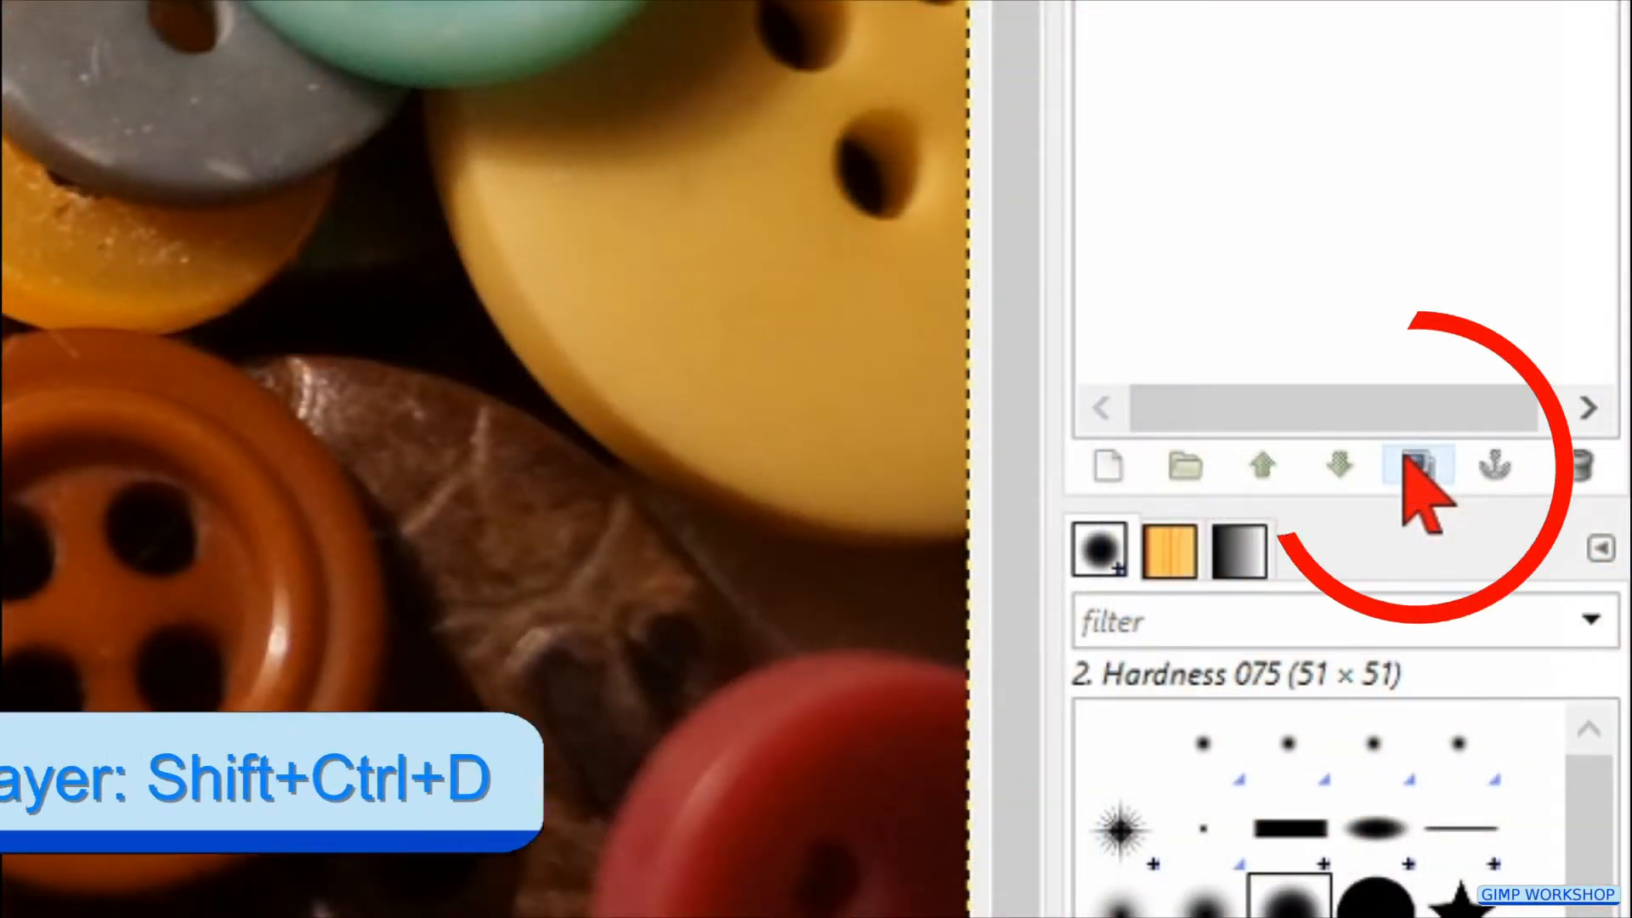
Step: Duplicate the photo layer, invert the top copy, and set it to Grain merge mode
click(1417, 486)
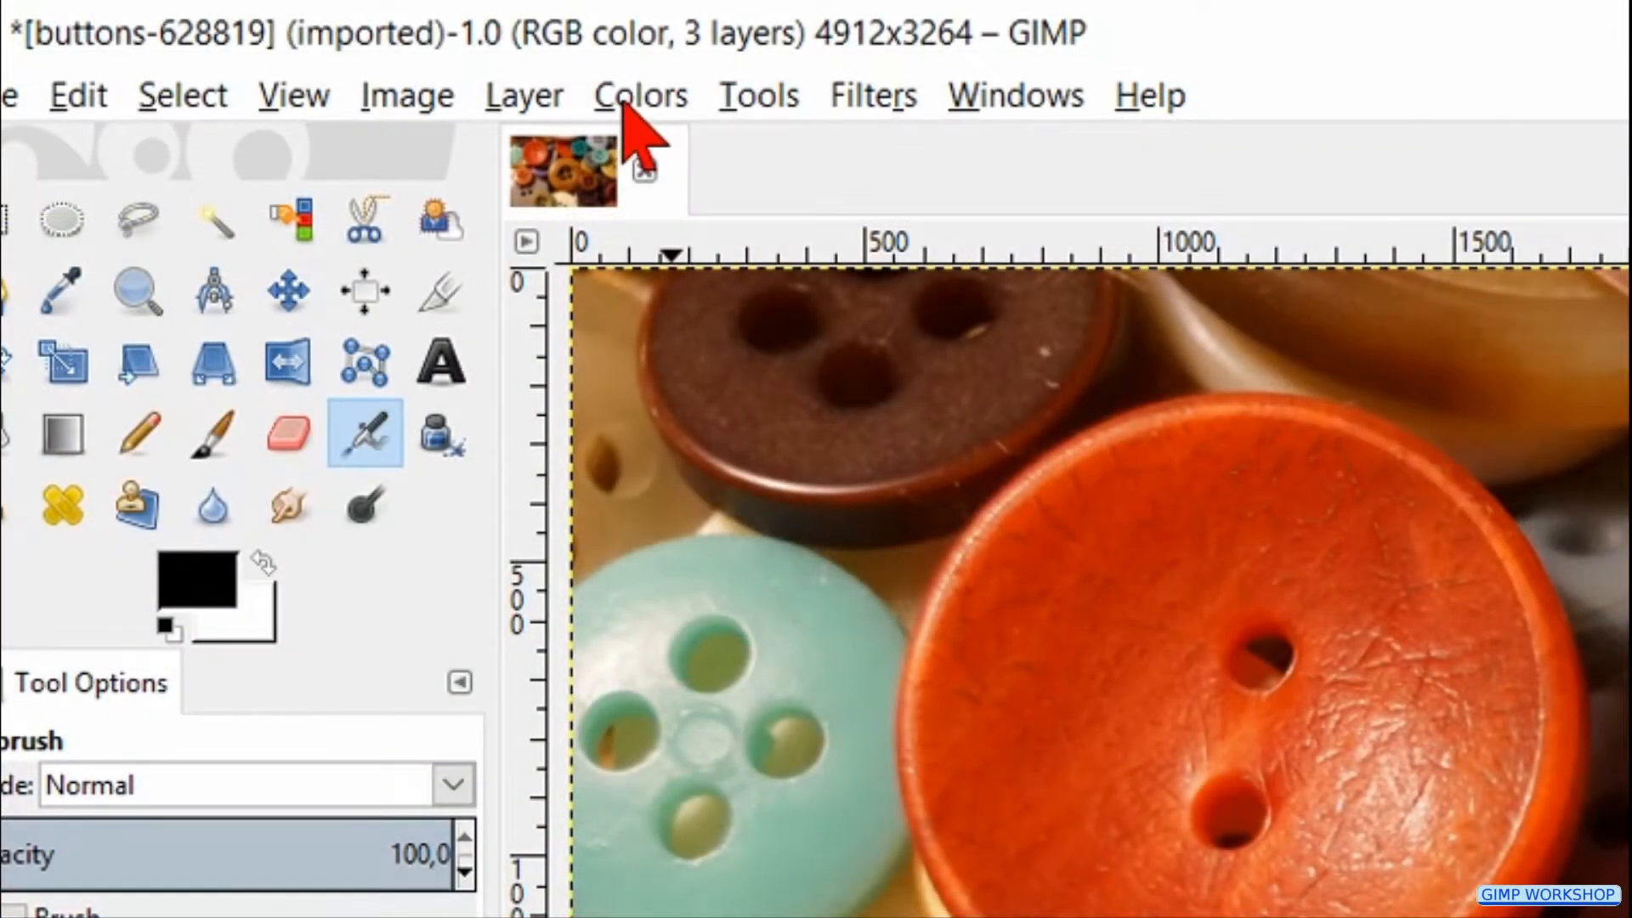
click(642, 93)
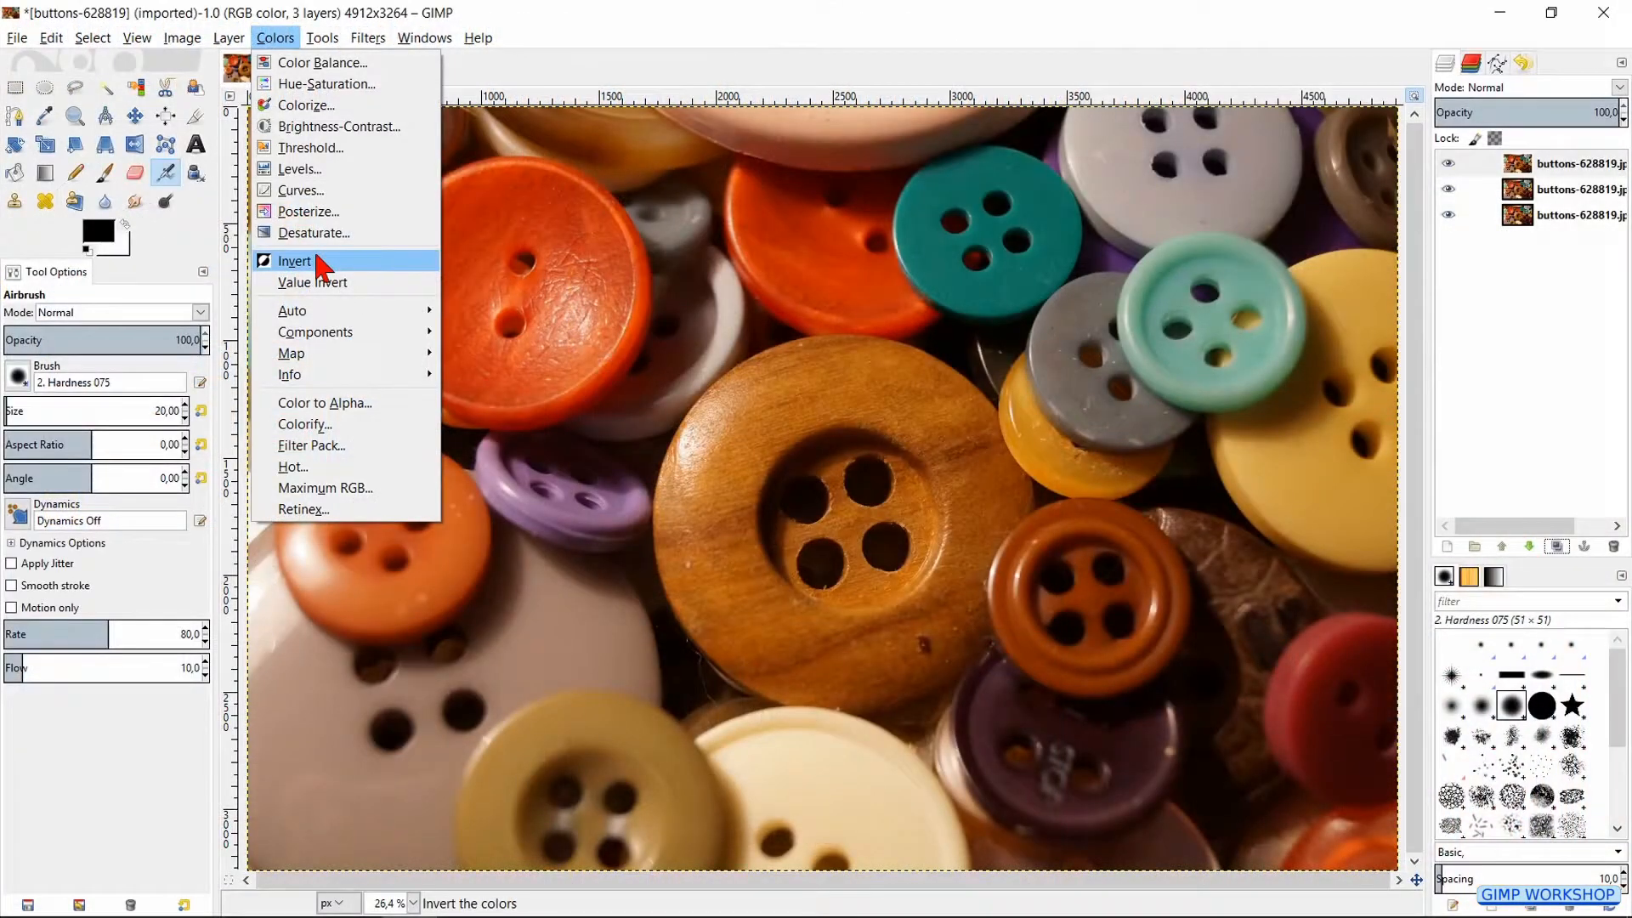
click(294, 261)
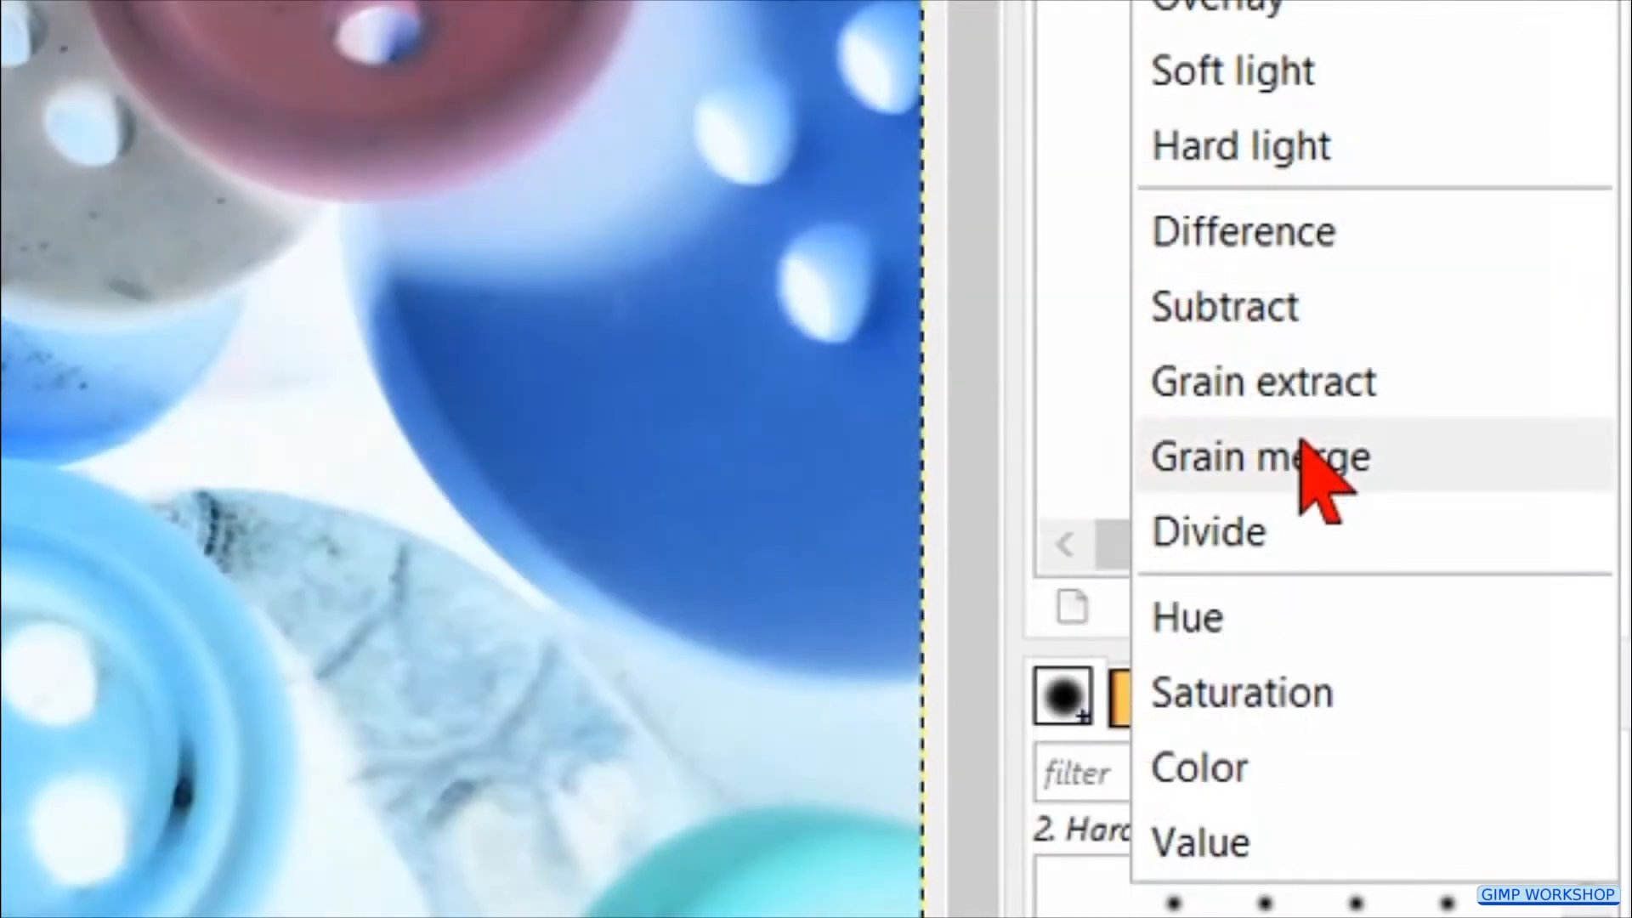
click(1255, 456)
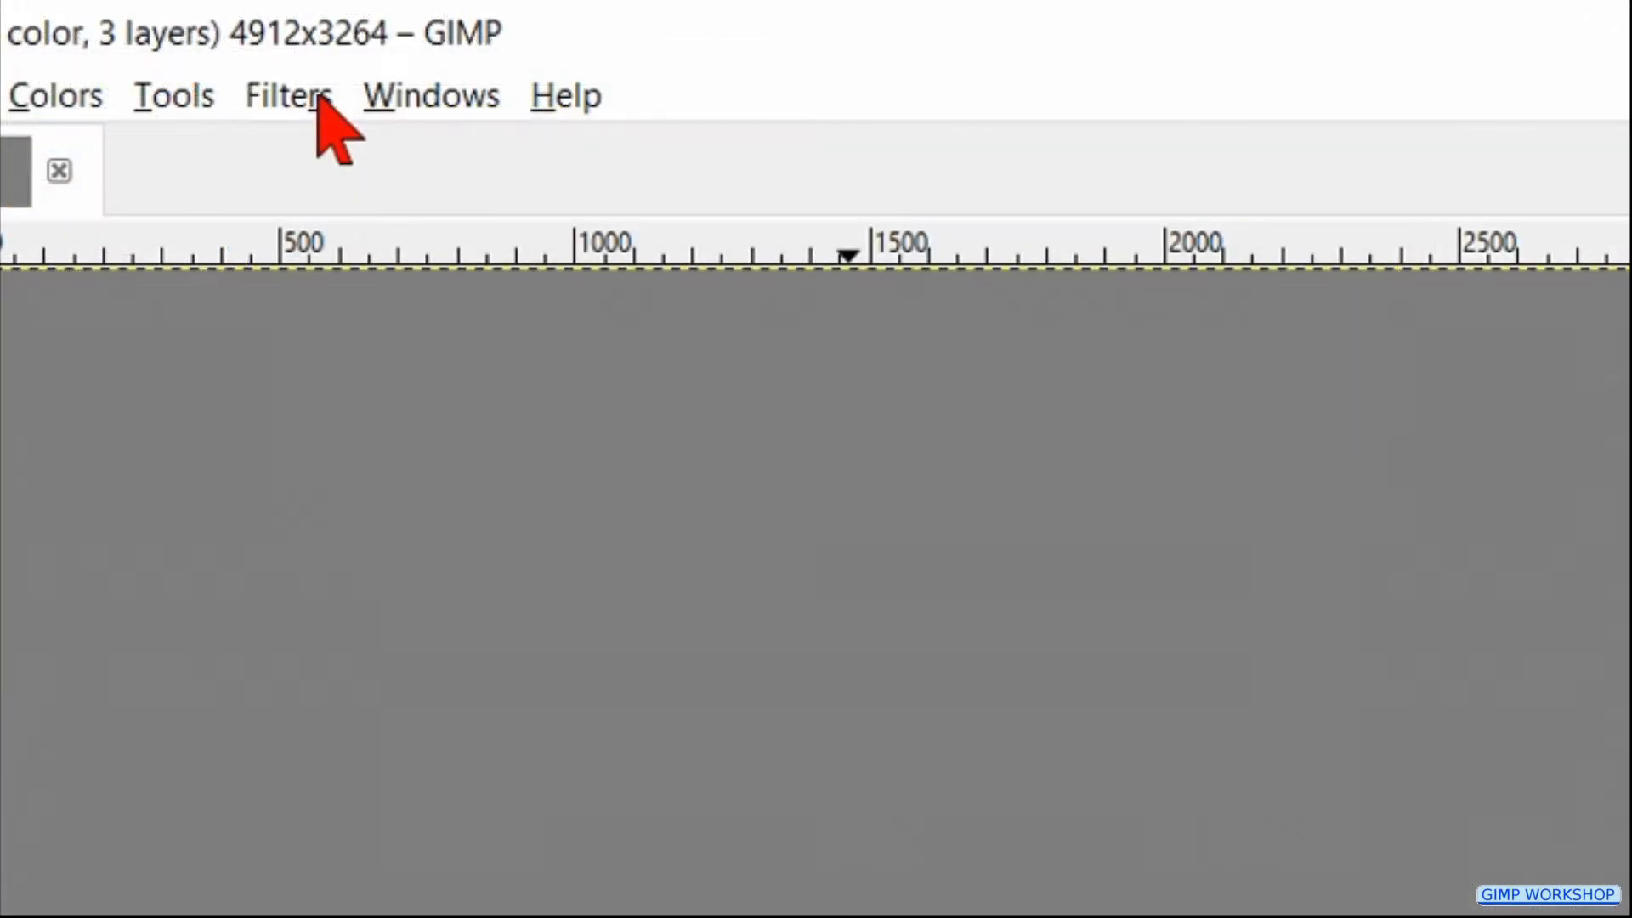
Step: Apply a Gaussian blur with radius 40 to the grey inverted layer
click(288, 95)
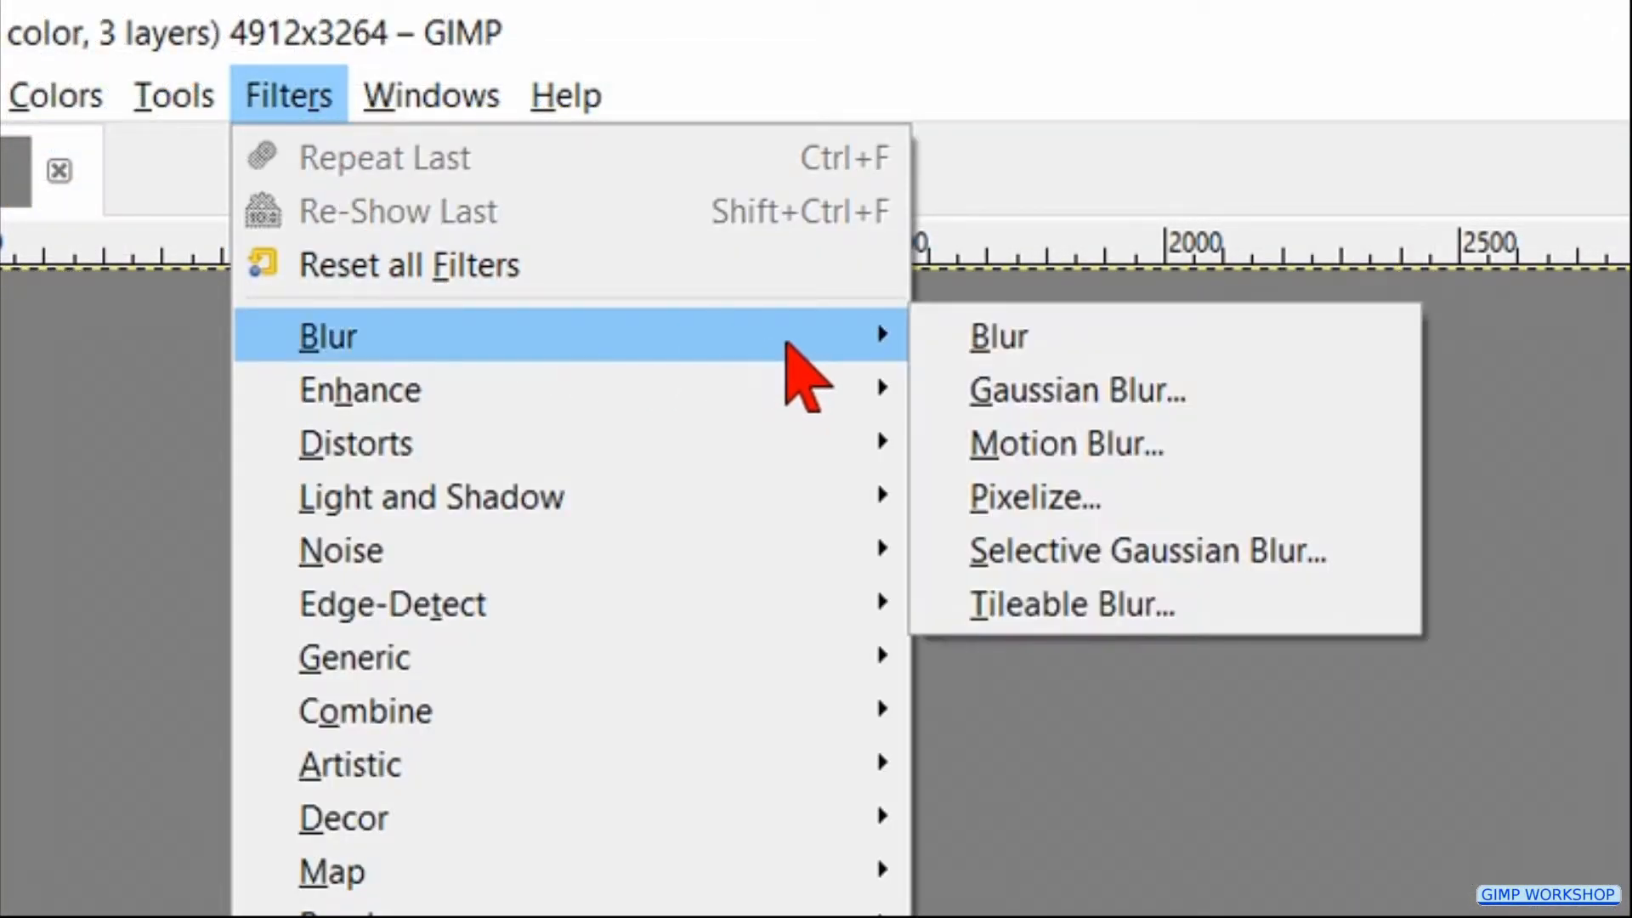
mouse_move(1042, 415)
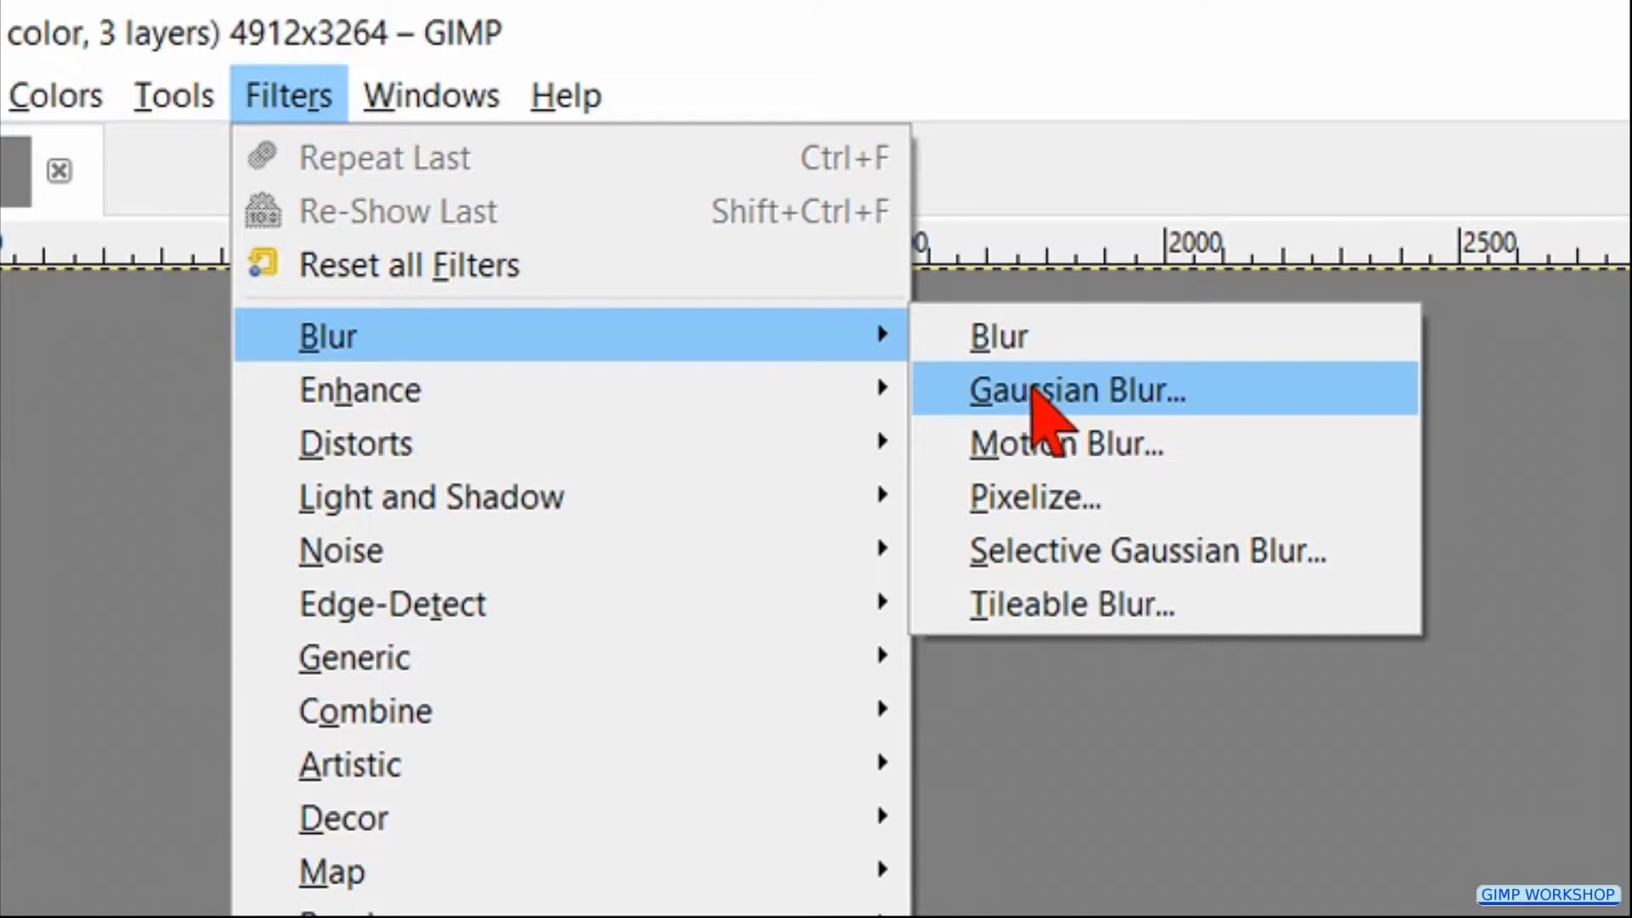
click(1078, 390)
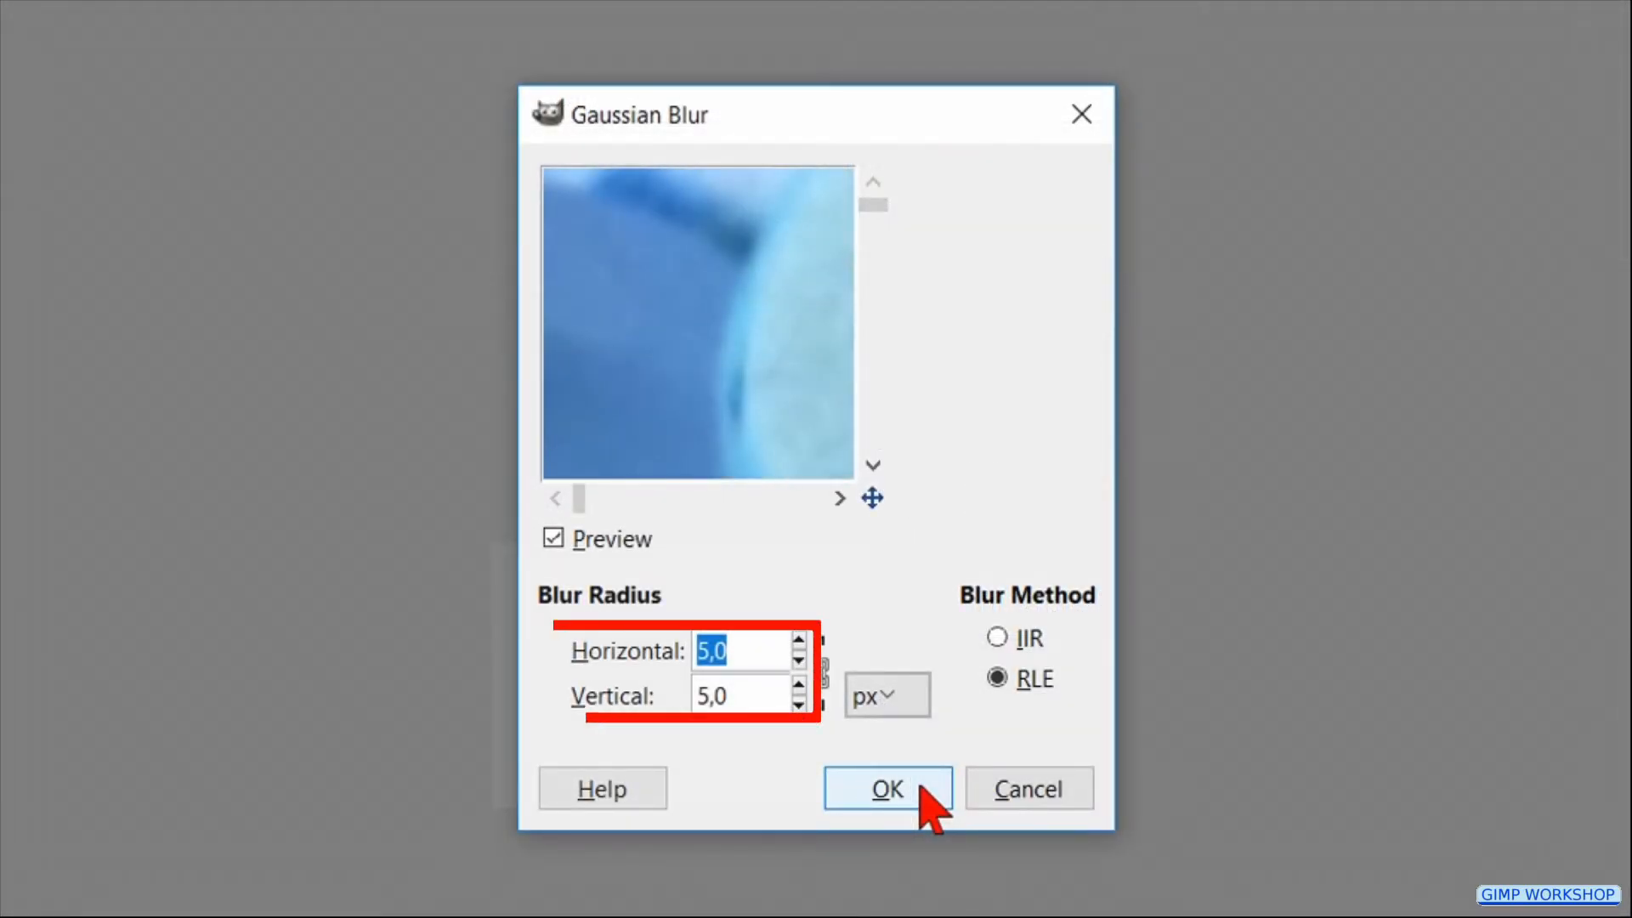
text(40)
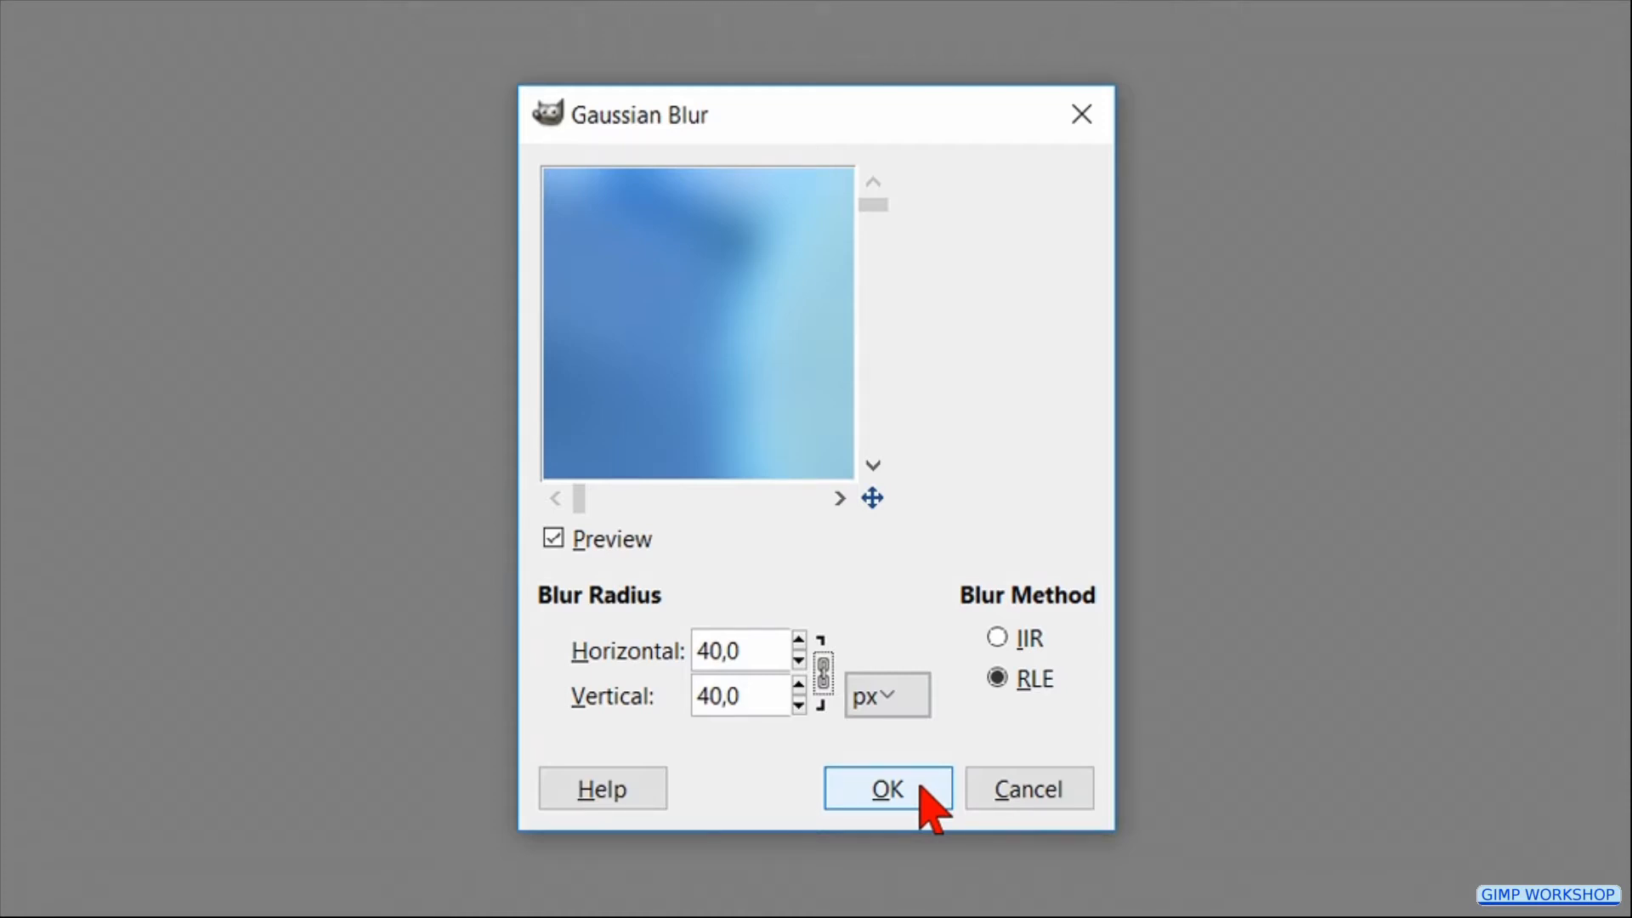
click(888, 789)
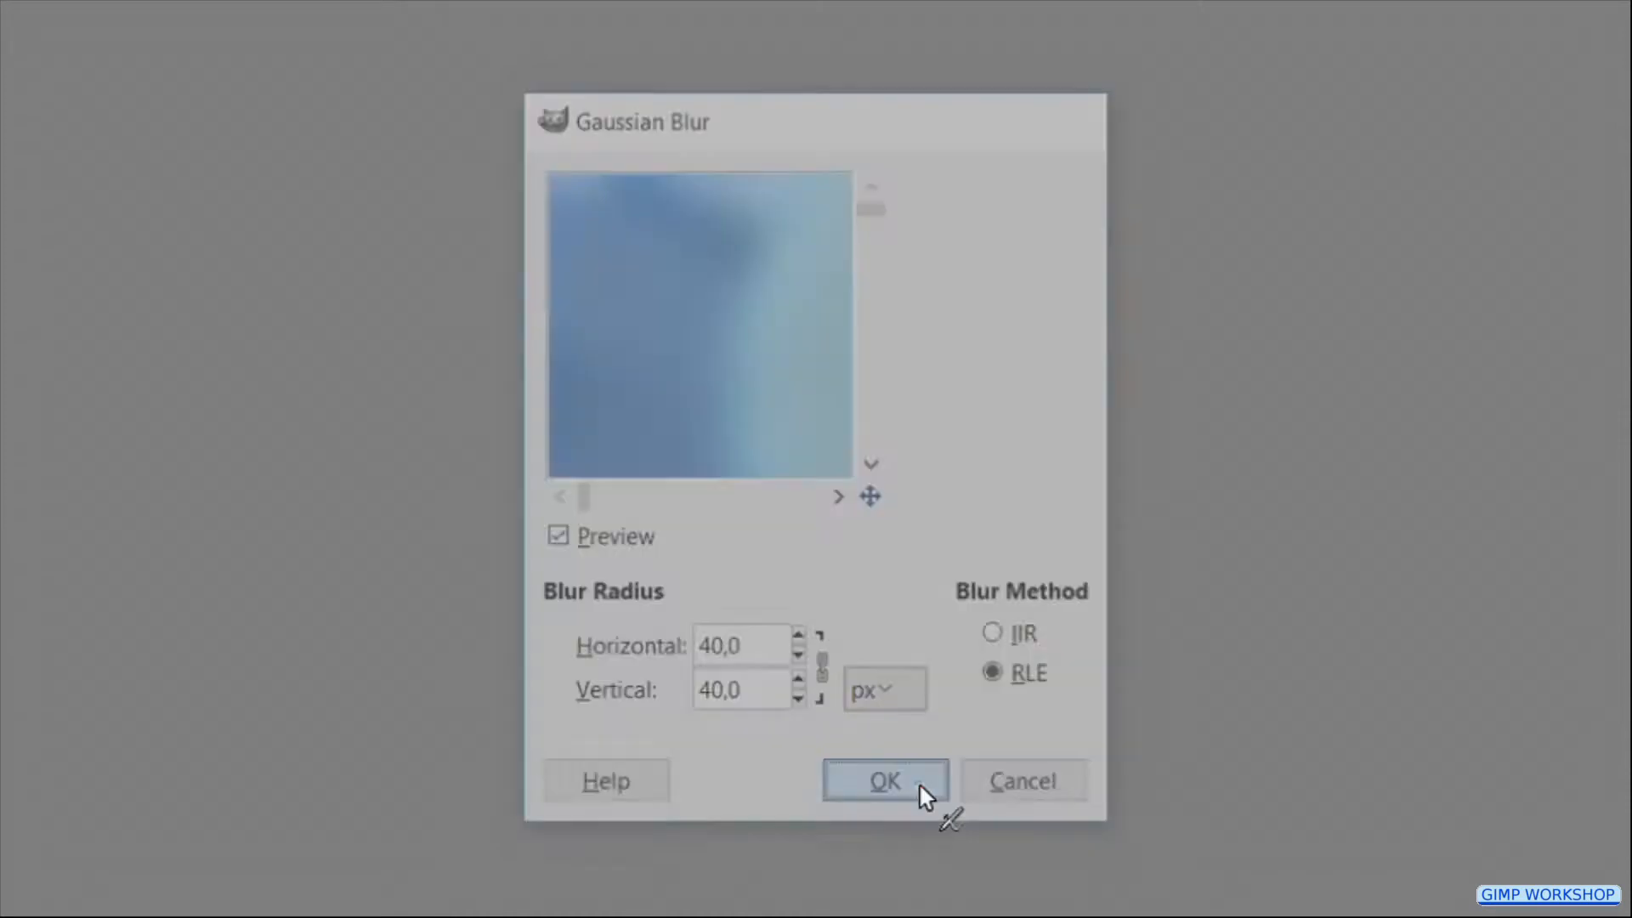
click(885, 780)
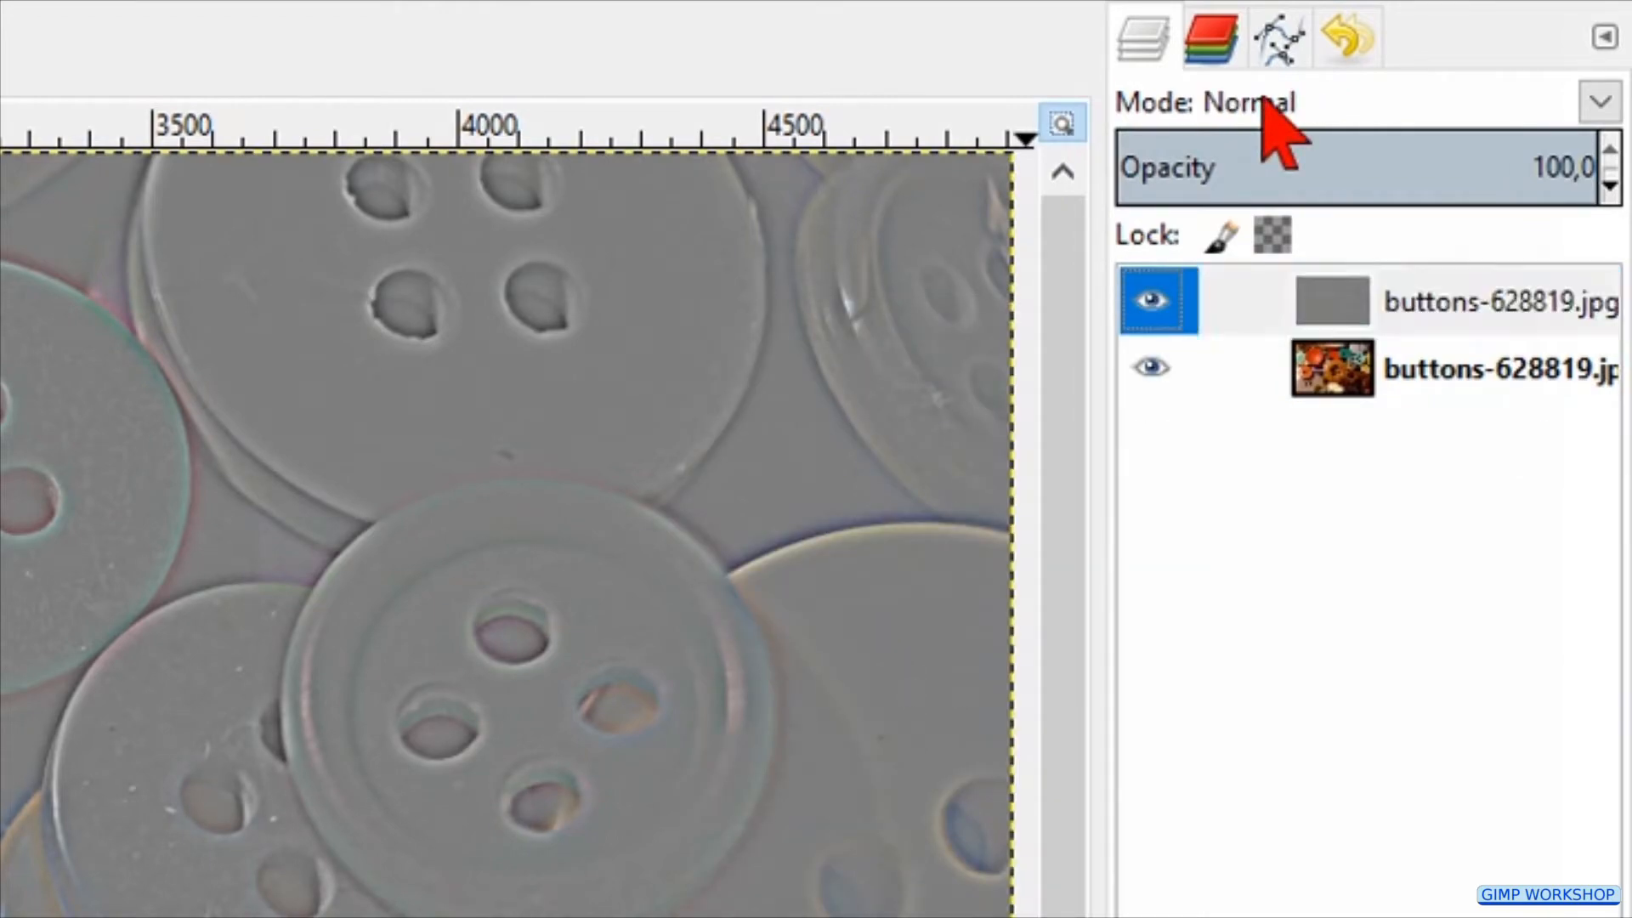
Step: Set the grey high-pass layer to Overlay mode and toggle its visibility to compare
click(1597, 100)
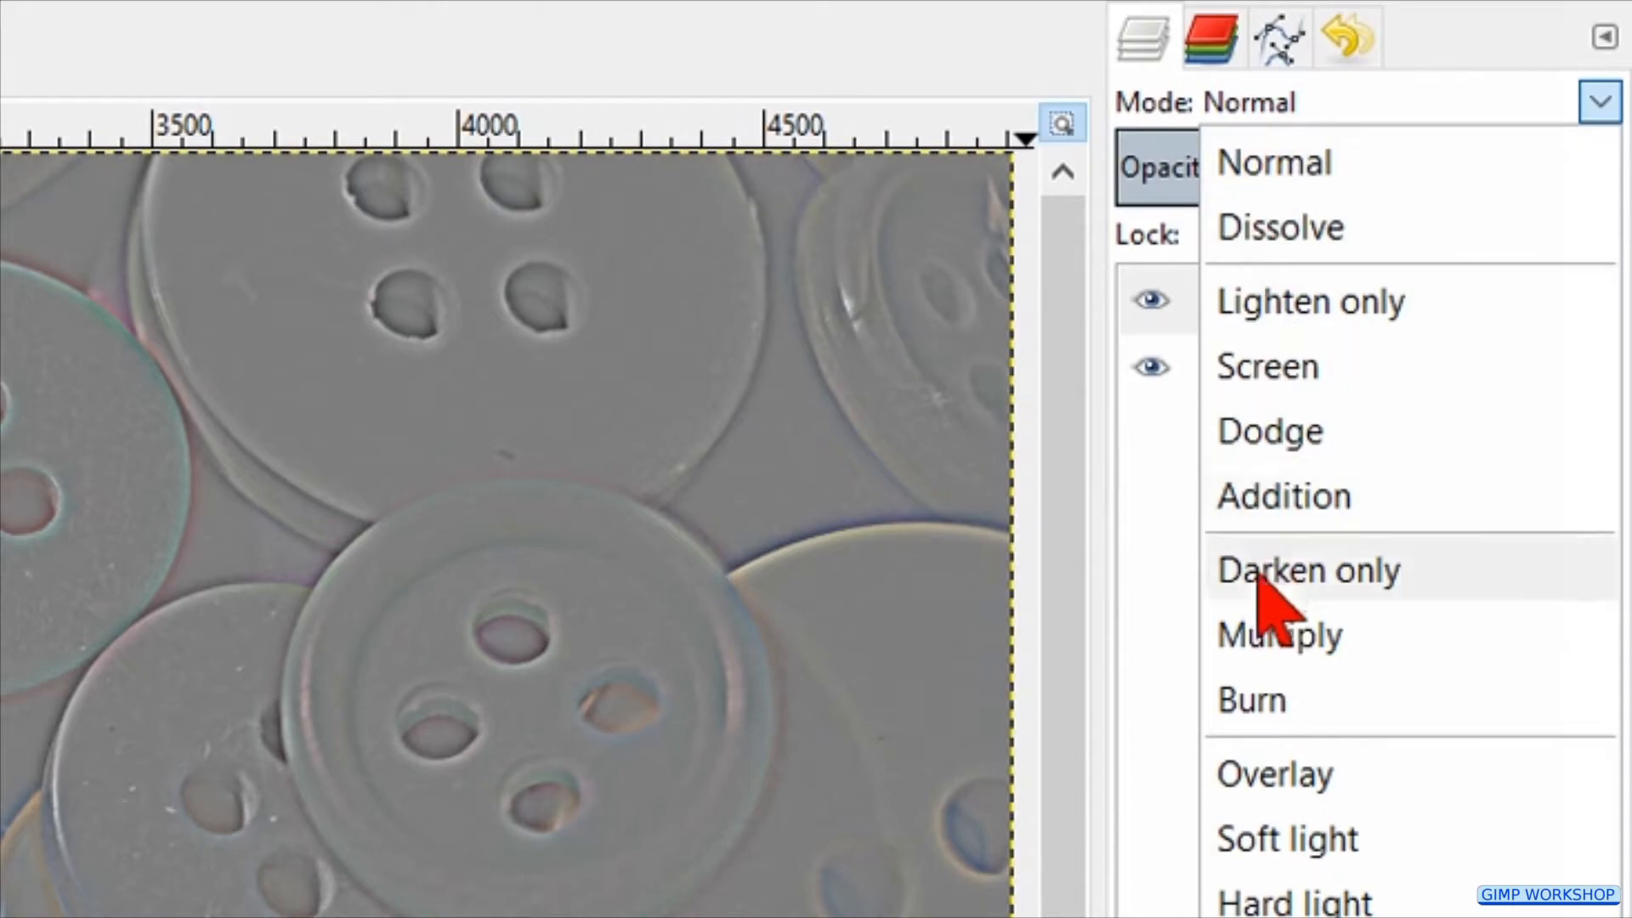
click(1274, 773)
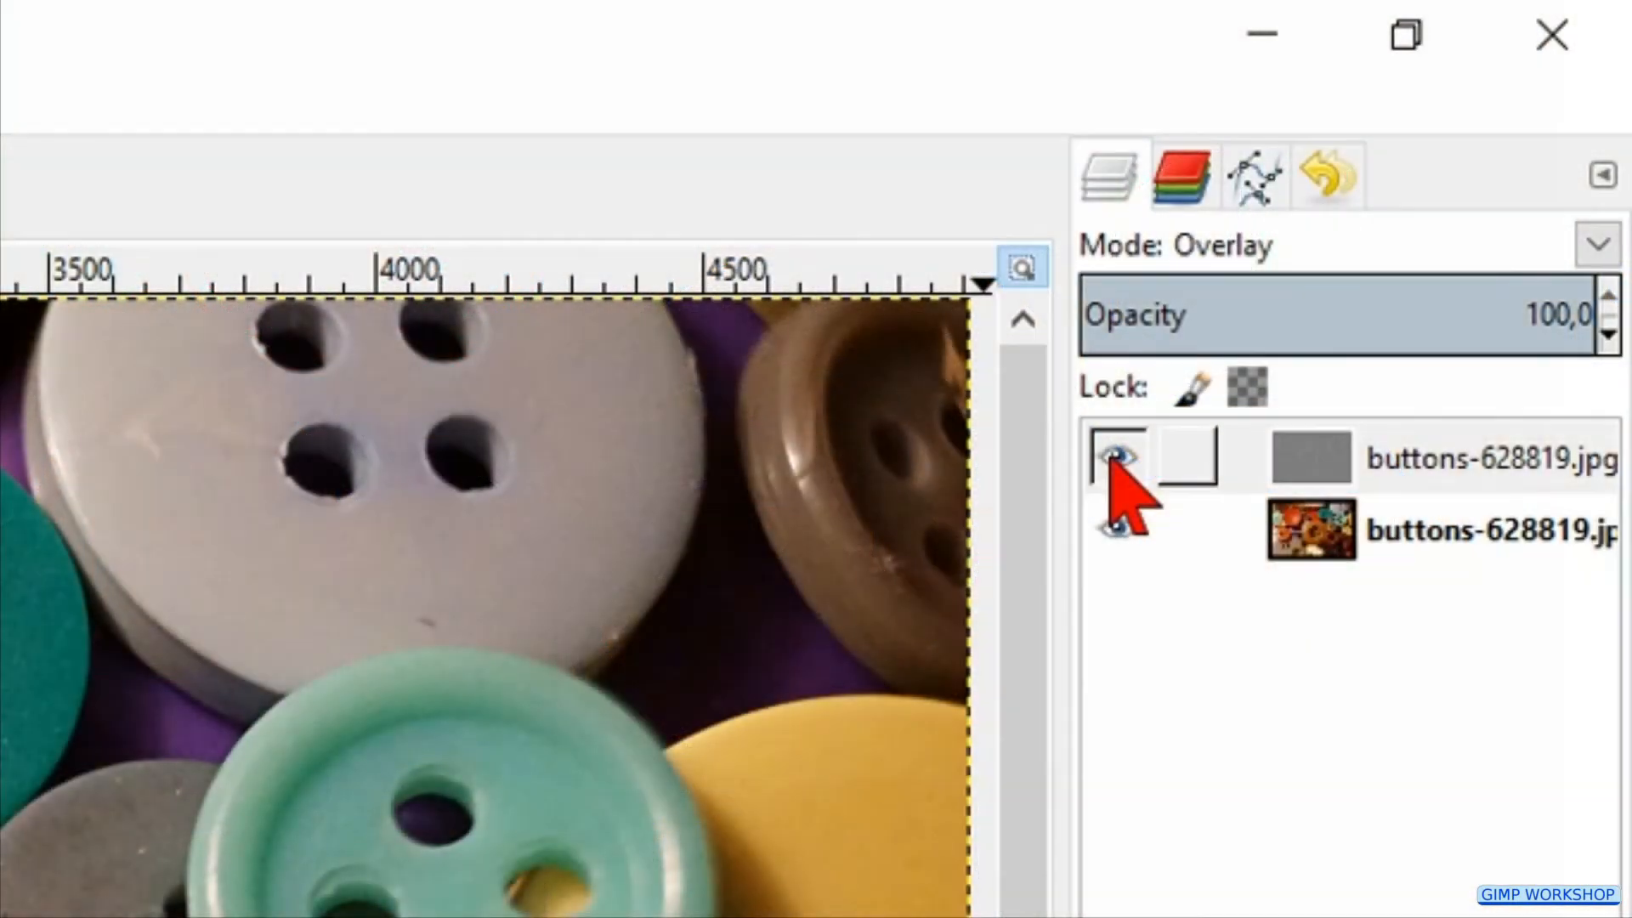
click(1119, 459)
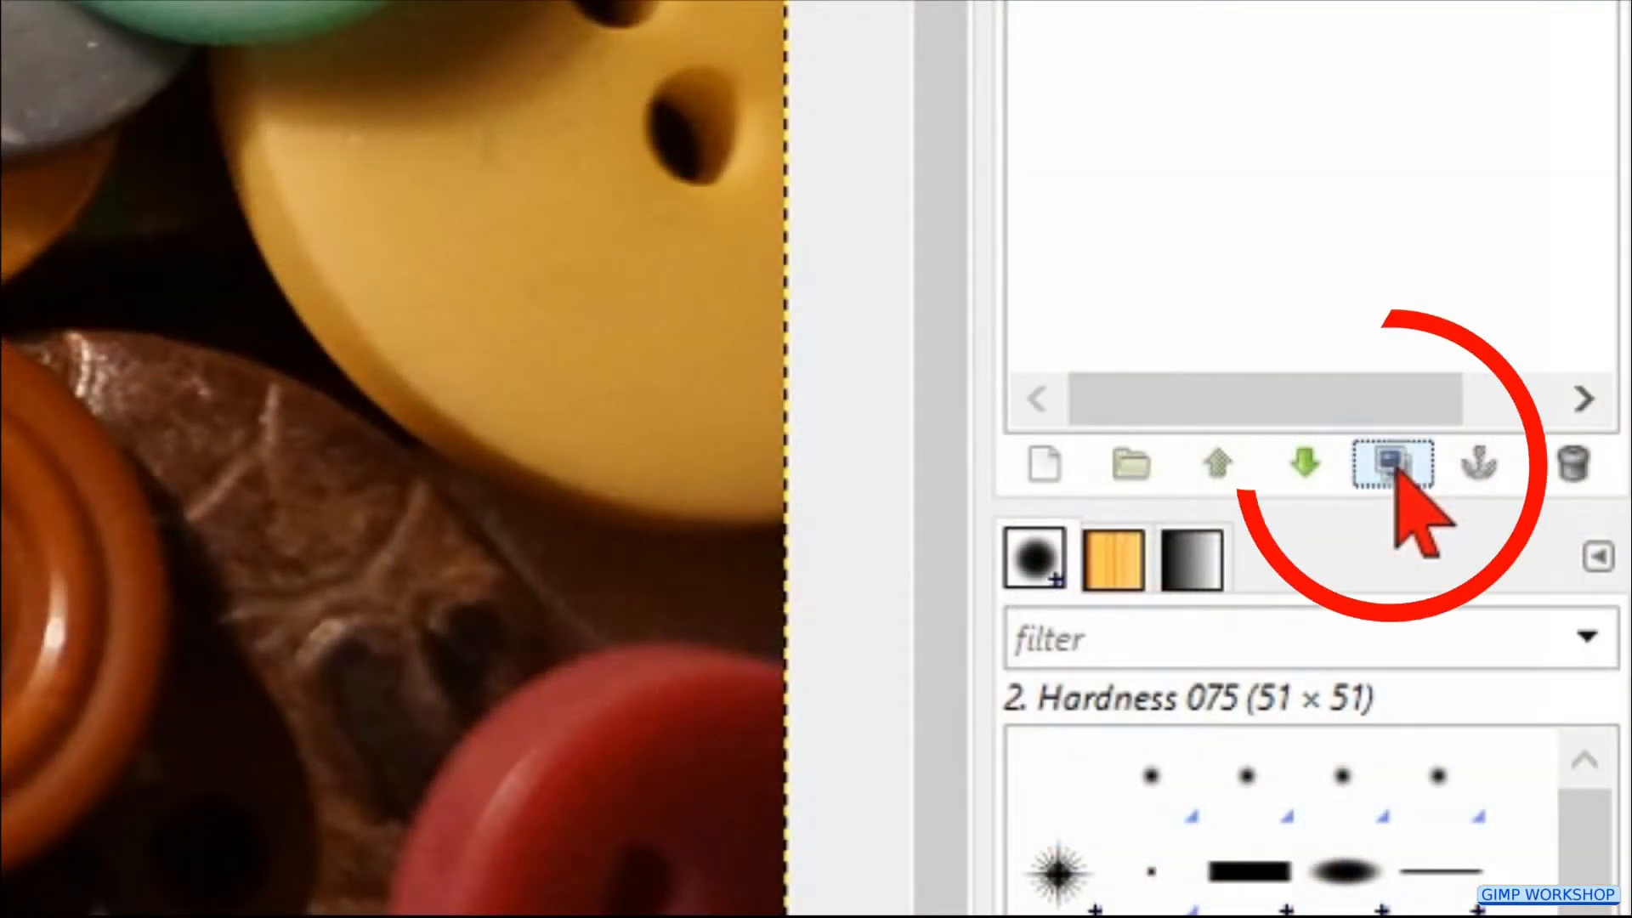
Step: Duplicate the Overlay high-pass layer, select the copy, and toggle its visibility
click(1388, 464)
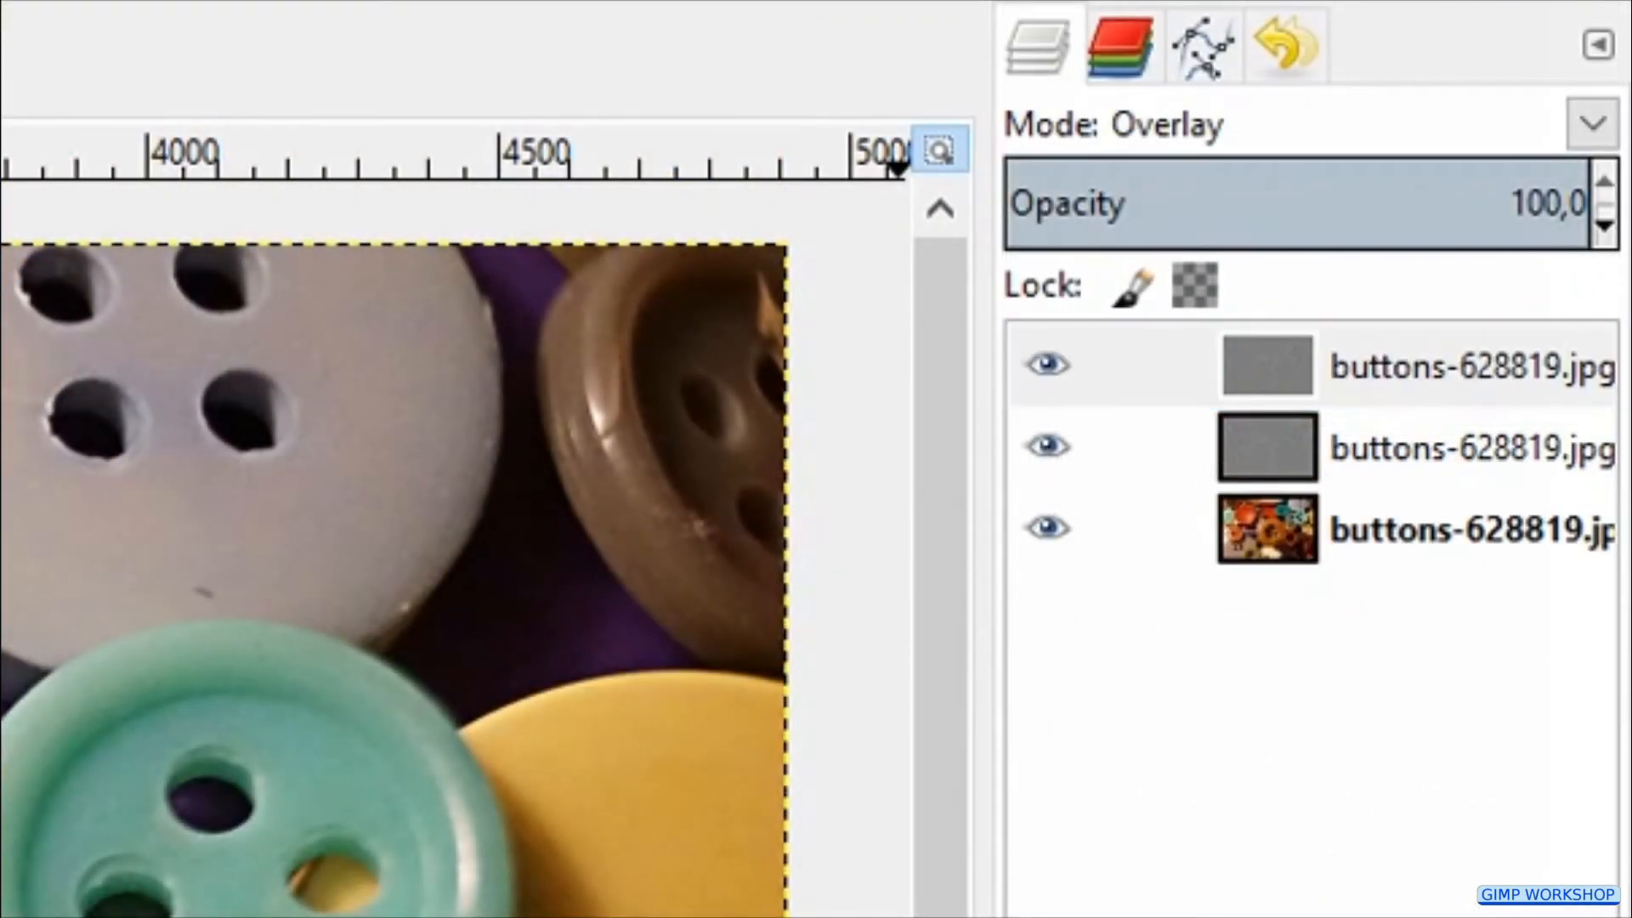
click(1046, 531)
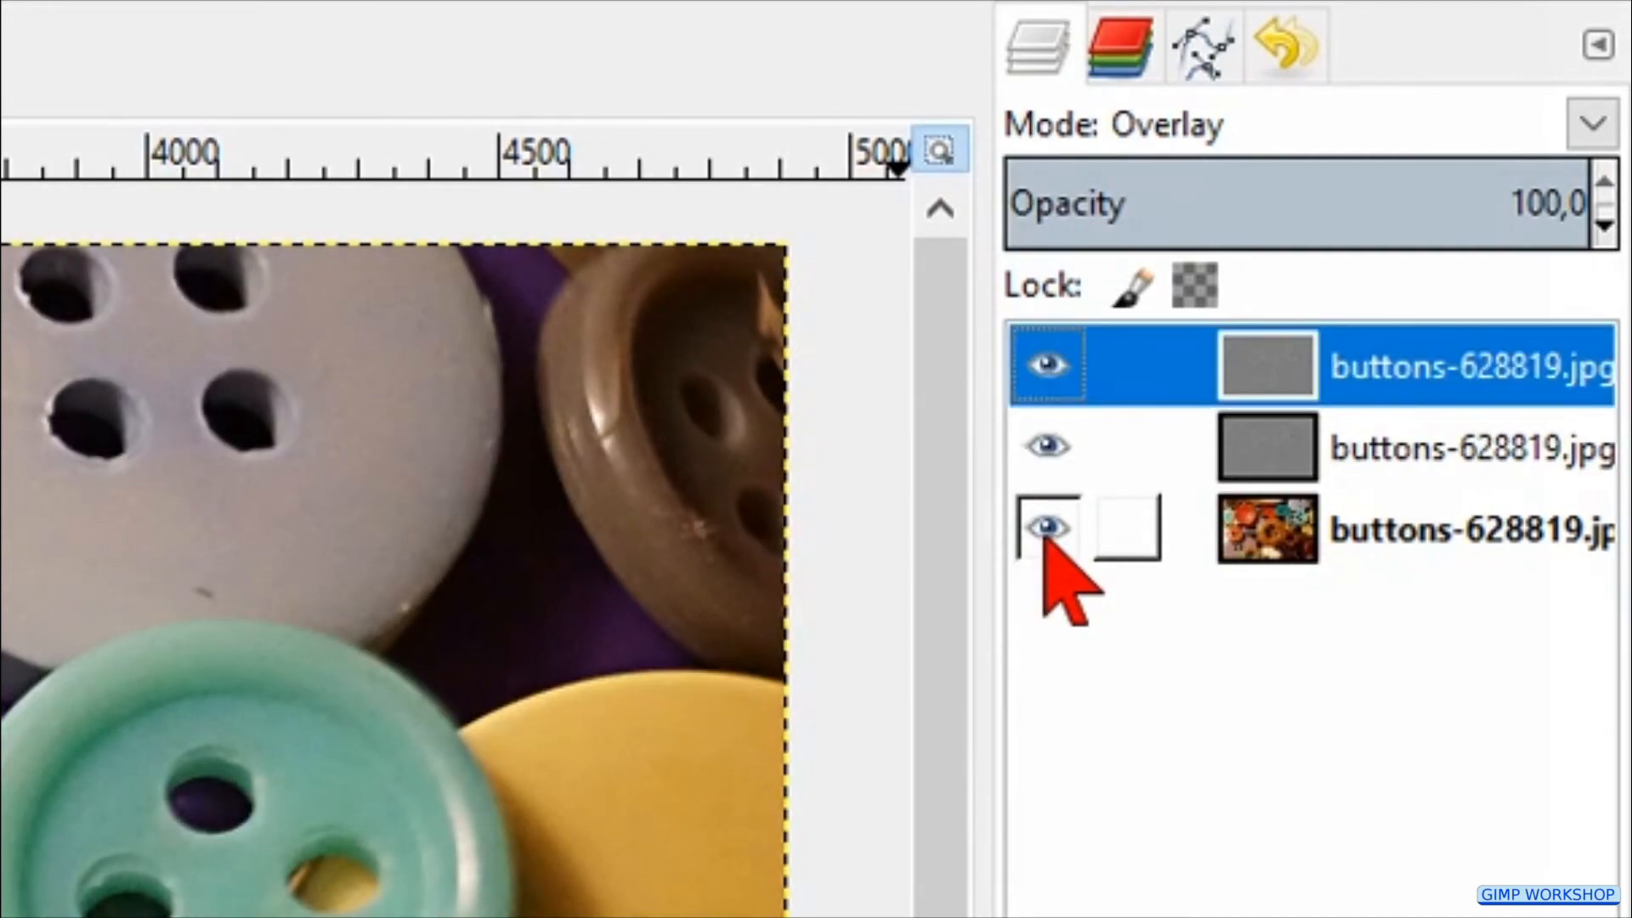
click(1048, 365)
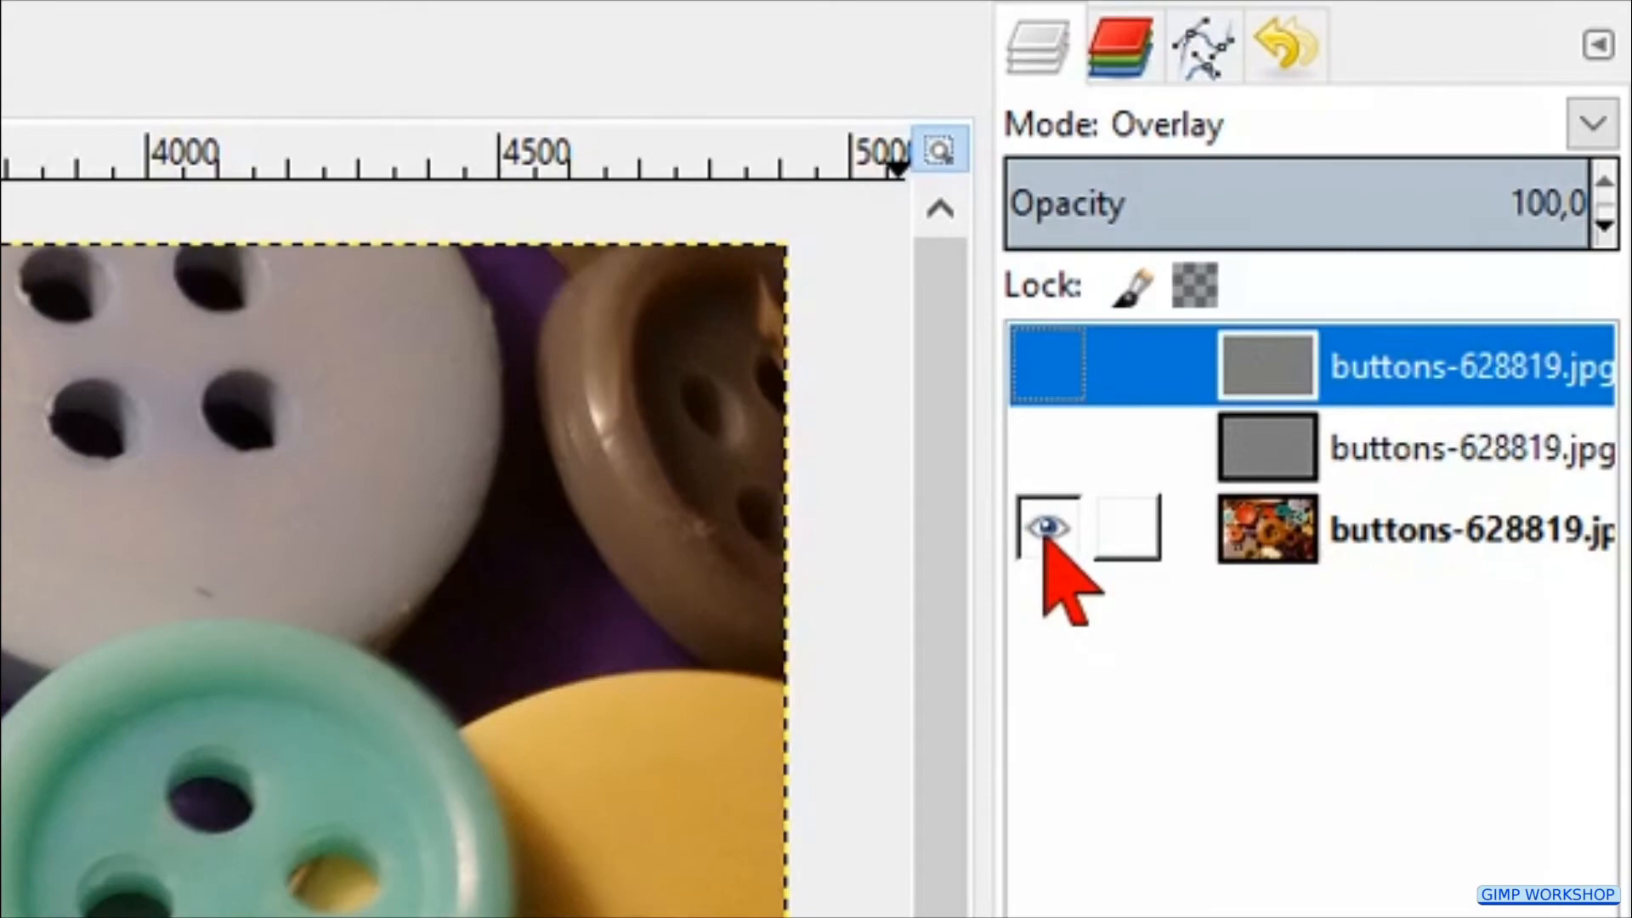